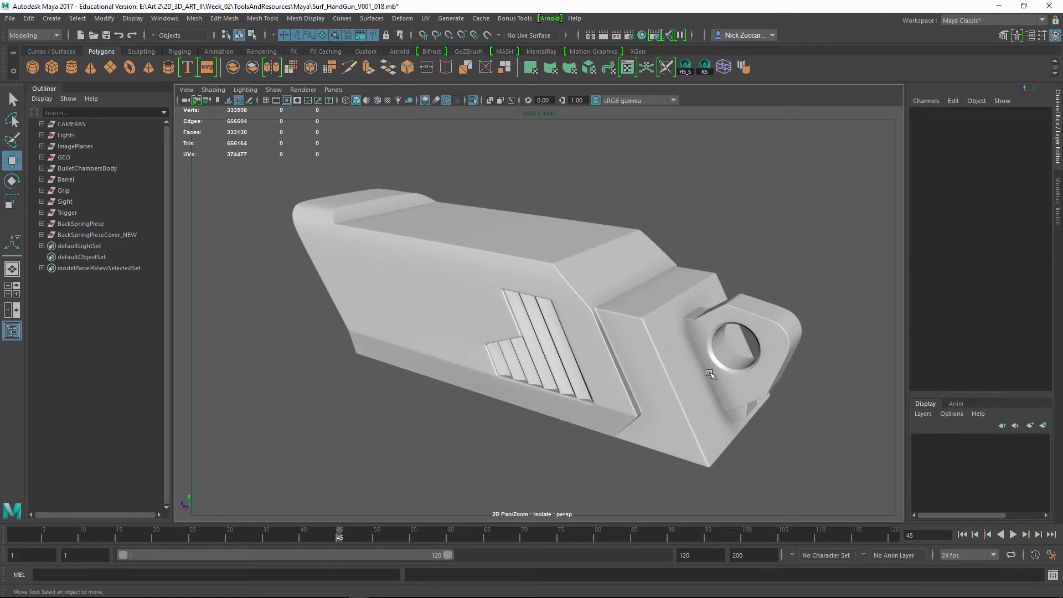
{"action": "mouse_move", "coordinate": [707, 352]}
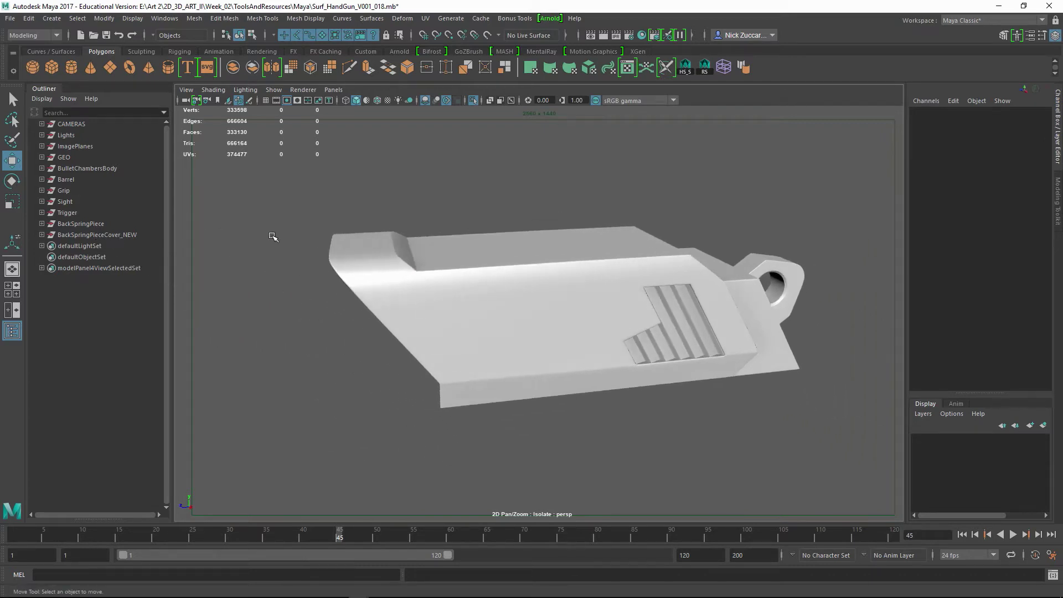
Step: Select the BackSpringPieceCover_NEW group in the Outliner for duplicating and hiding
{"action": "left_click", "coordinate": [42, 235]}
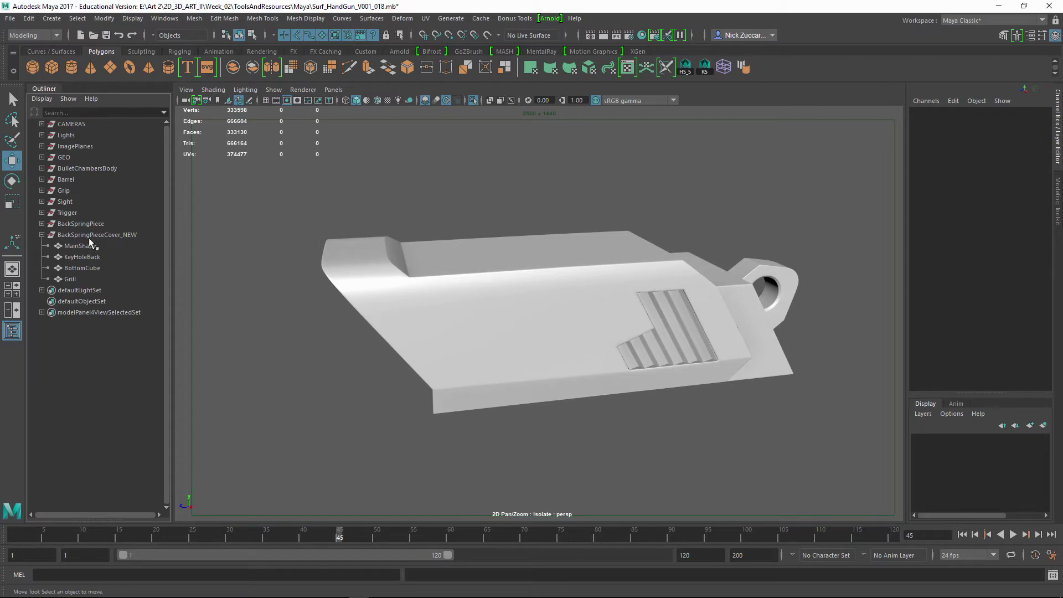
{"action": "left_click", "coordinate": [81, 268]}
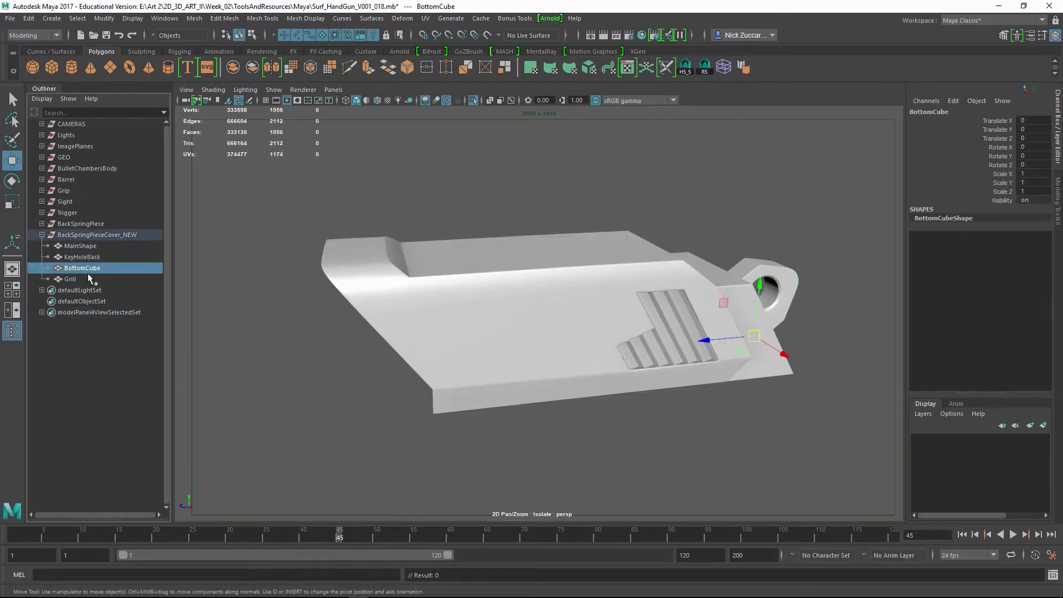
{"action": "left_click", "coordinate": [96, 235]}
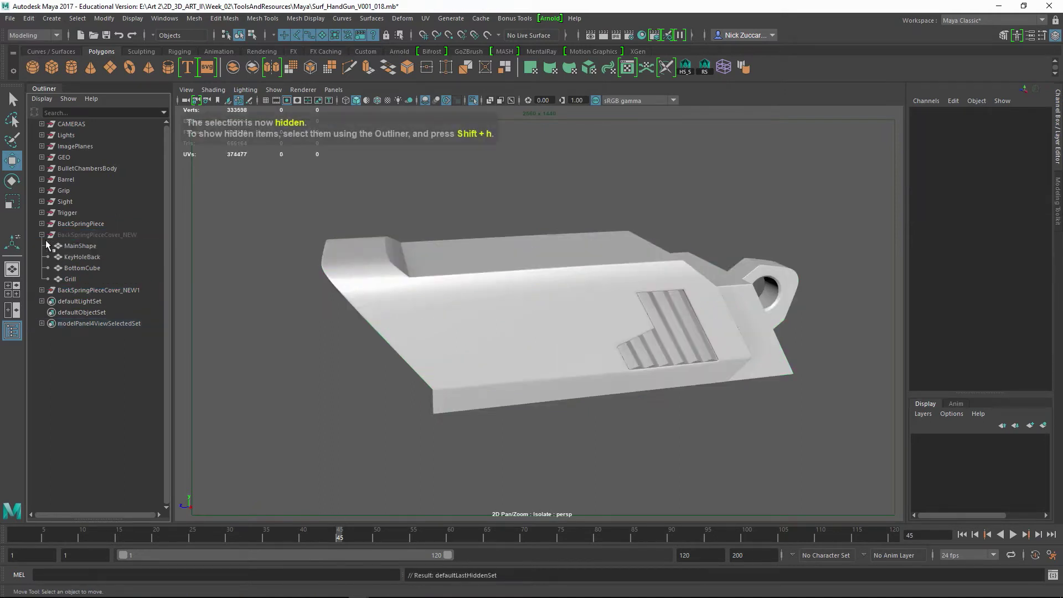
Step: Combine the duplicated cover group's parts into a single mesh via Mesh > Combine
{"action": "left_click", "coordinate": [100, 246]}
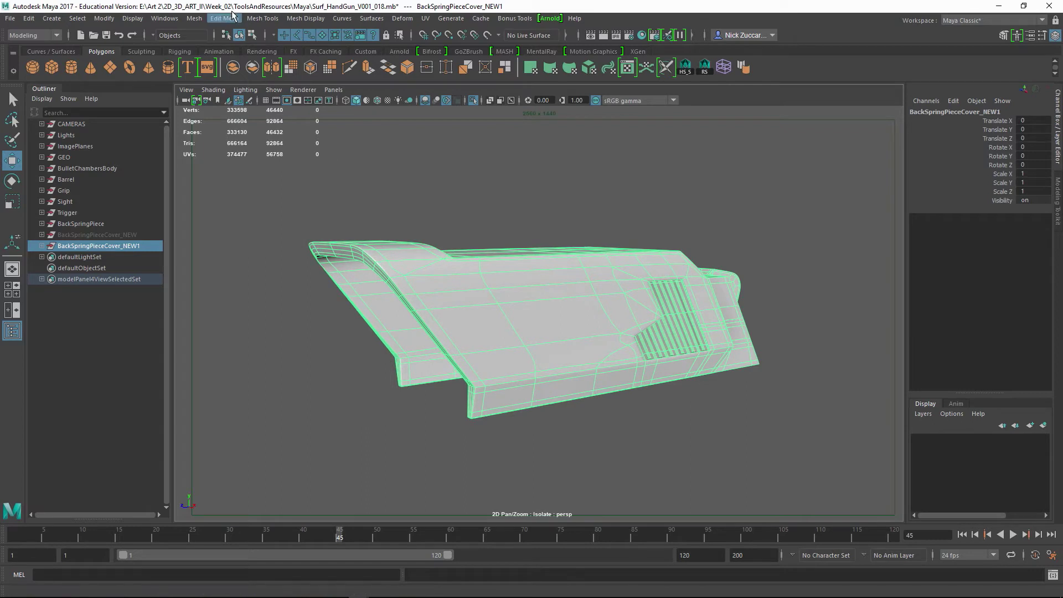
{"action": "left_click", "coordinate": [194, 19]}
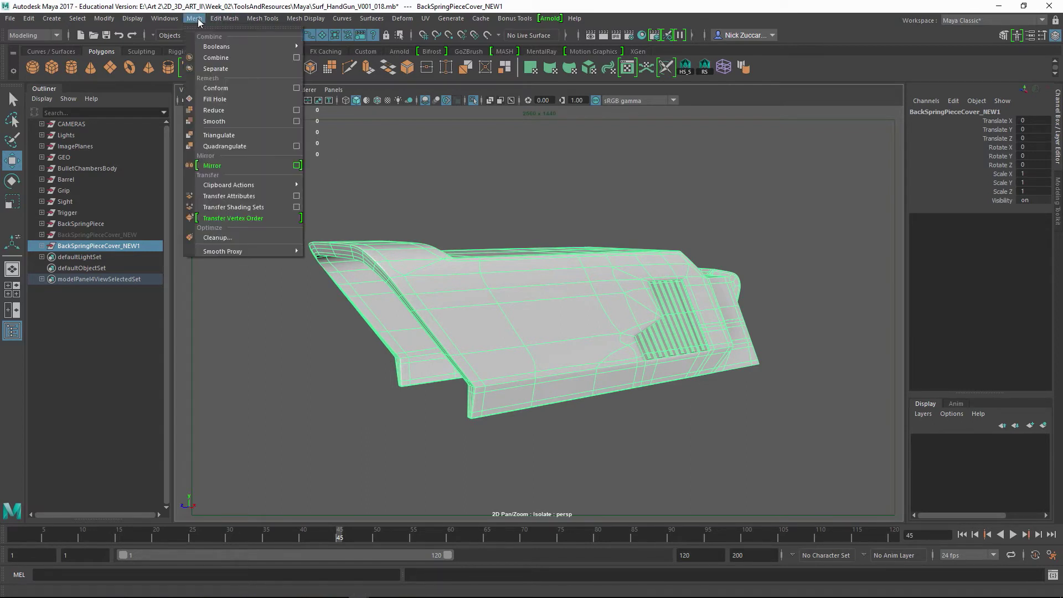
{"action": "left_click", "coordinate": [216, 56]}
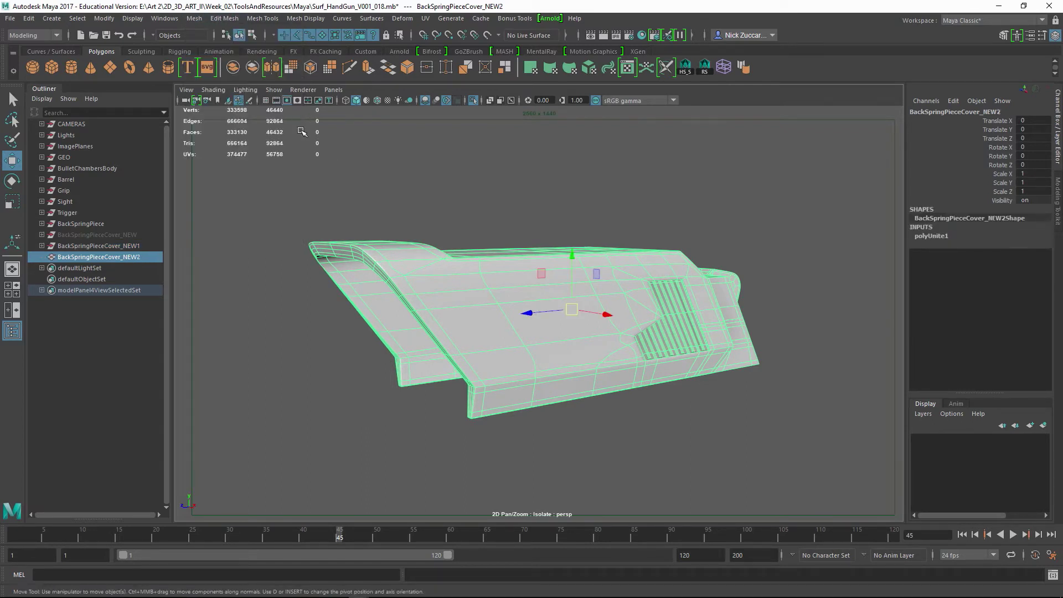
{"action": "mouse_move", "coordinate": [365, 271]}
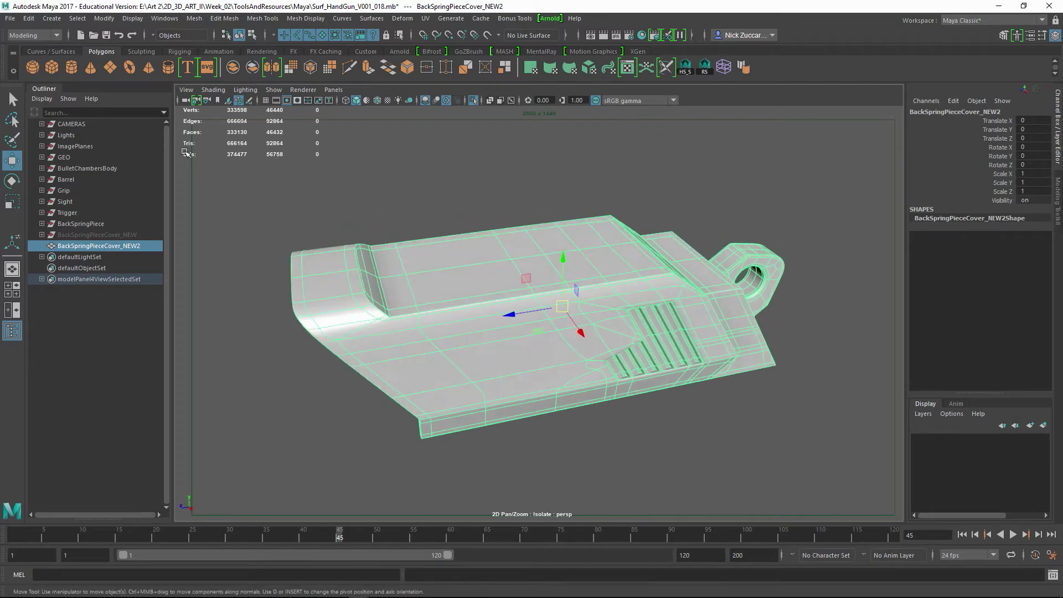
Step: Convert the cover's smooth mesh preview to polygons and raise polySmoothFace1 Divisions
{"action": "left_click", "coordinate": [103, 19]}
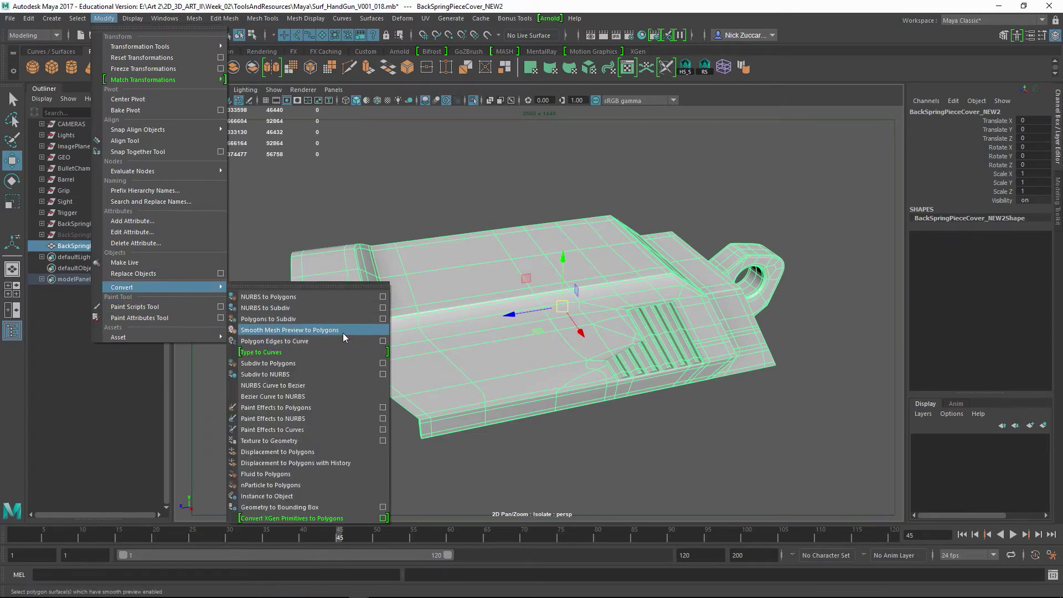
{"action": "left_click", "coordinate": [289, 330]}
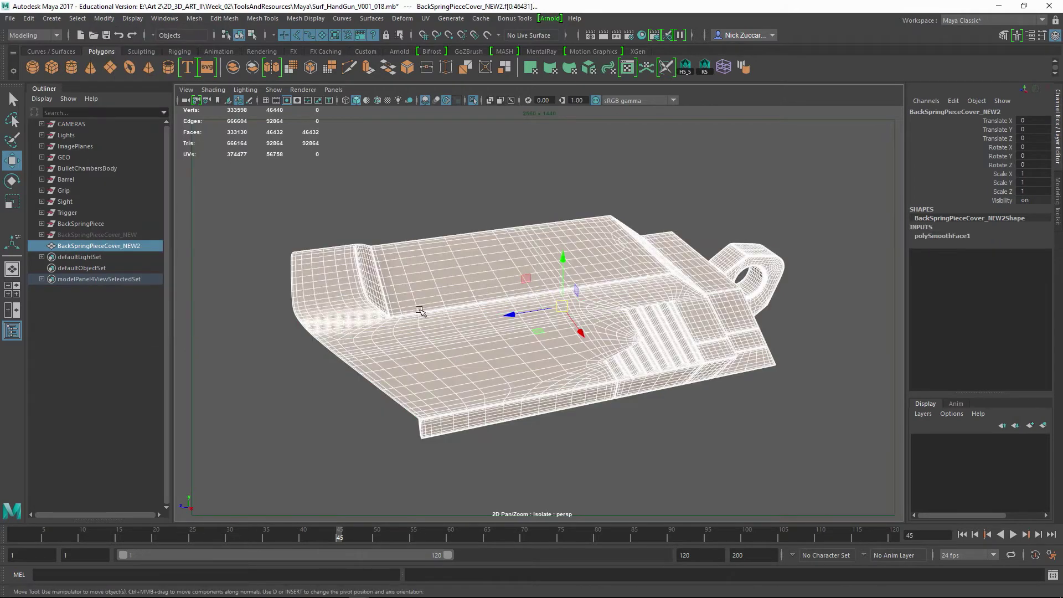
{"action": "left_click", "coordinate": [942, 235]}
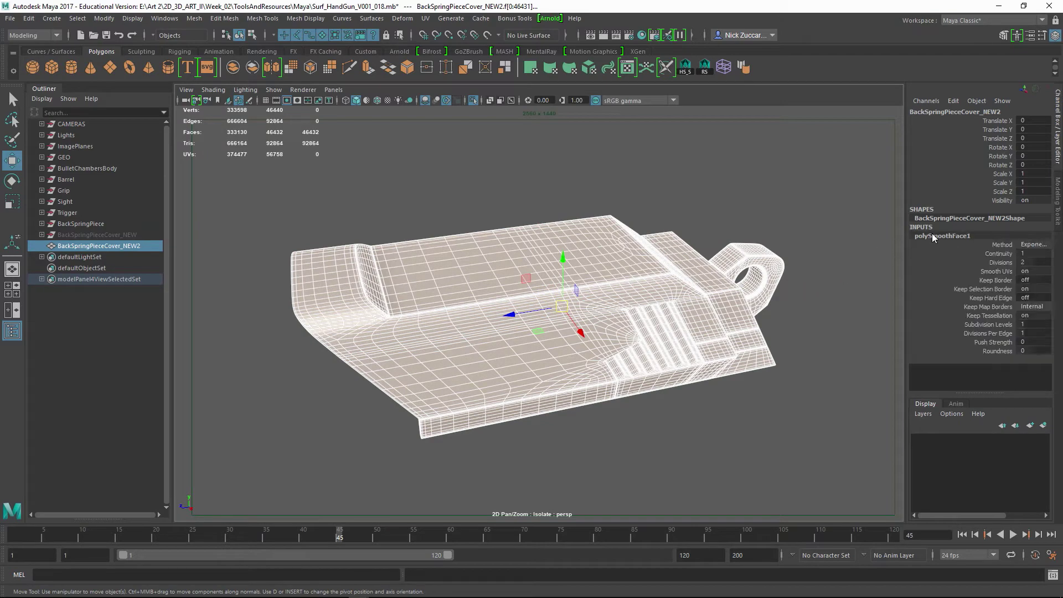
{"action": "triple_click", "coordinate": [1028, 262]}
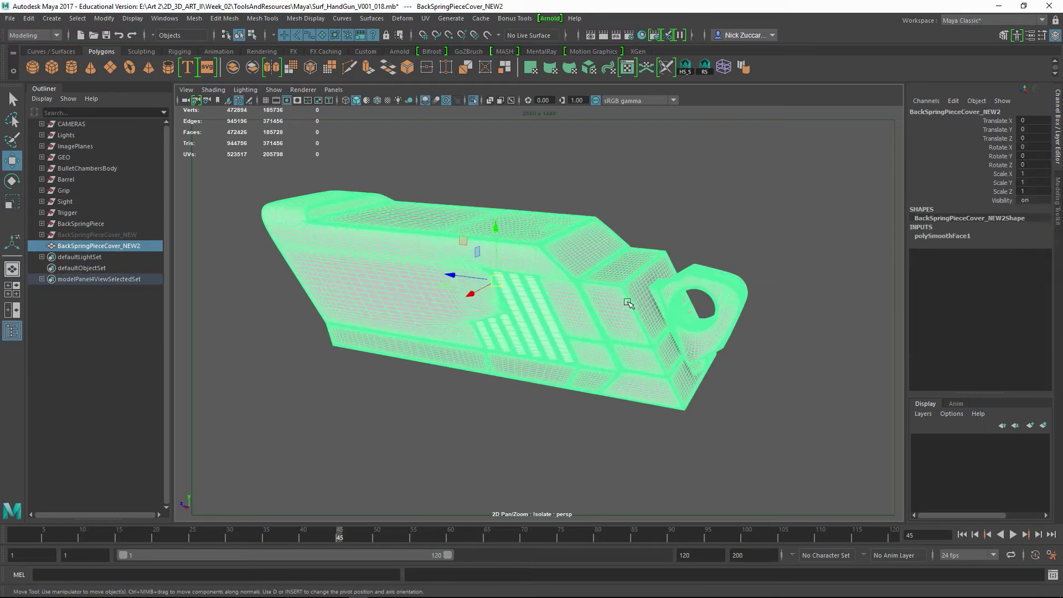
{"action": "left_click", "coordinate": [942, 235]}
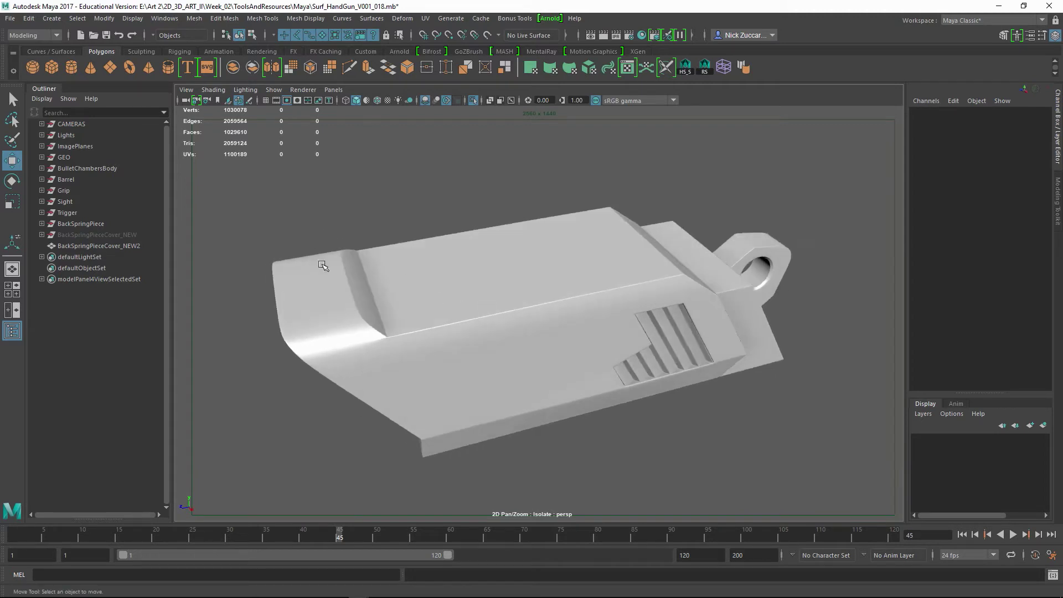
Step: Export the selected cover mesh to the Desktop as OBJ TempPMayaShape
{"action": "left_click", "coordinate": [95, 246]}
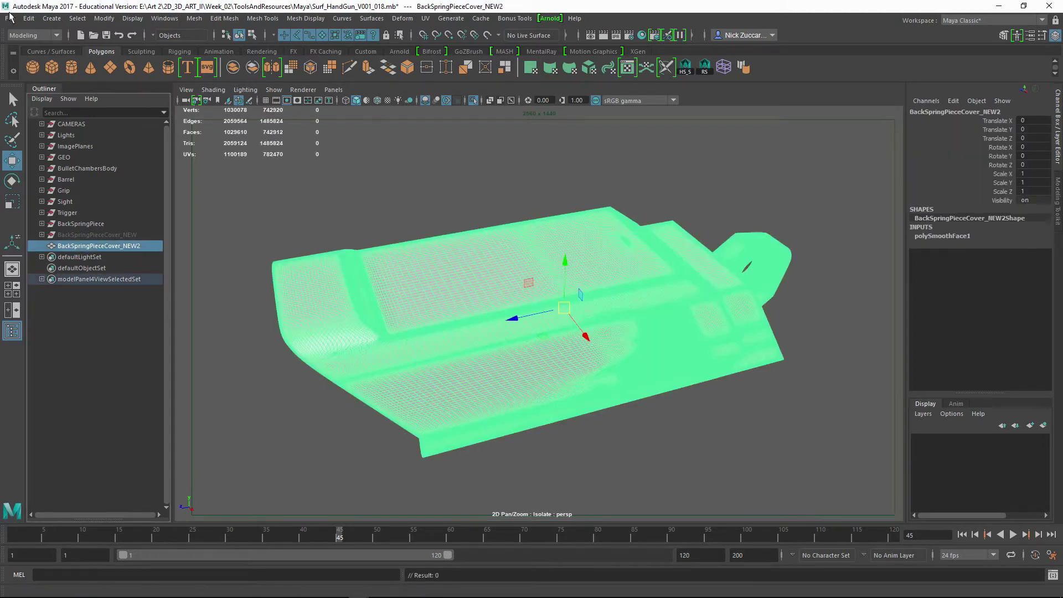
{"action": "left_click", "coordinate": [10, 19]}
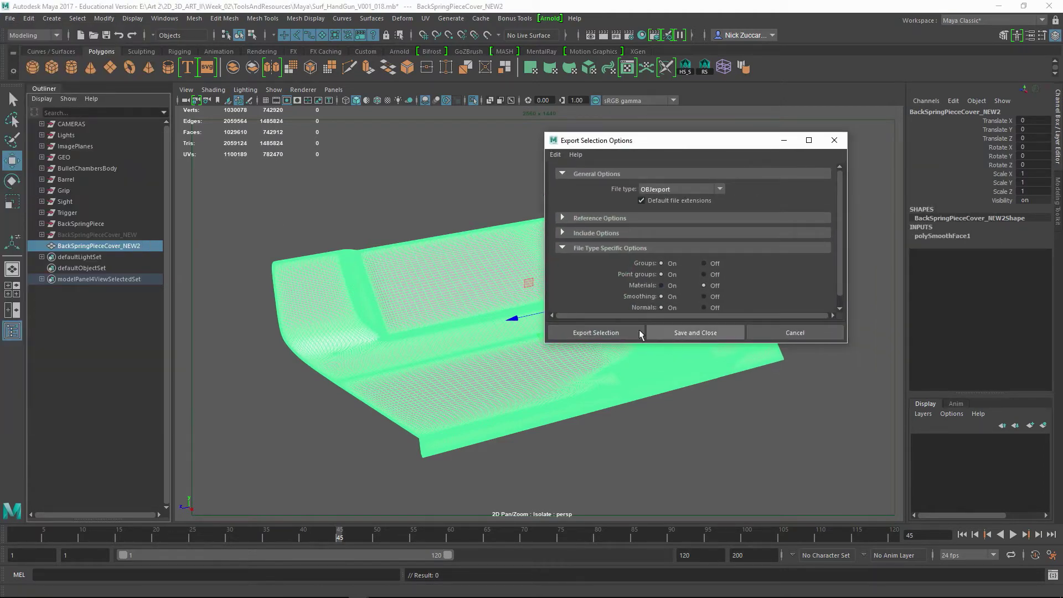
{"action": "left_click", "coordinate": [596, 333]}
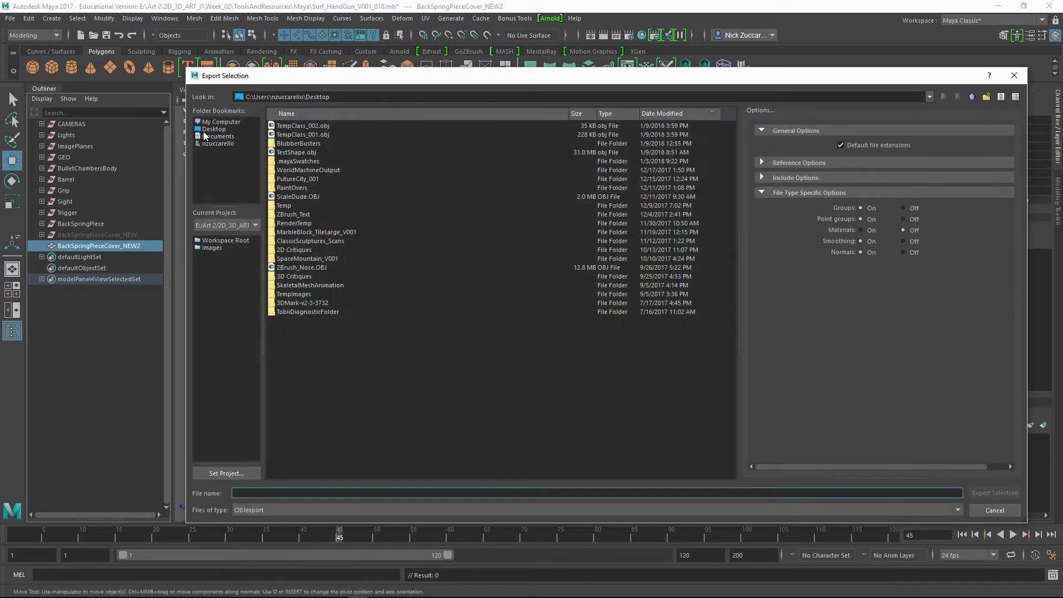
{"action": "left_click", "coordinate": [214, 128]}
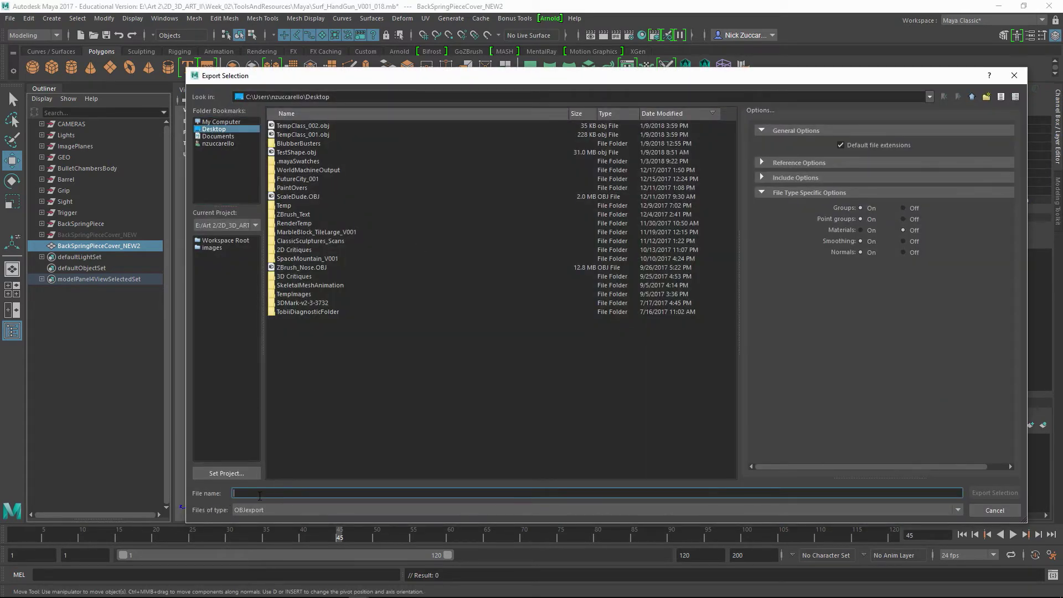
{"action": "type", "text": "TempP"}
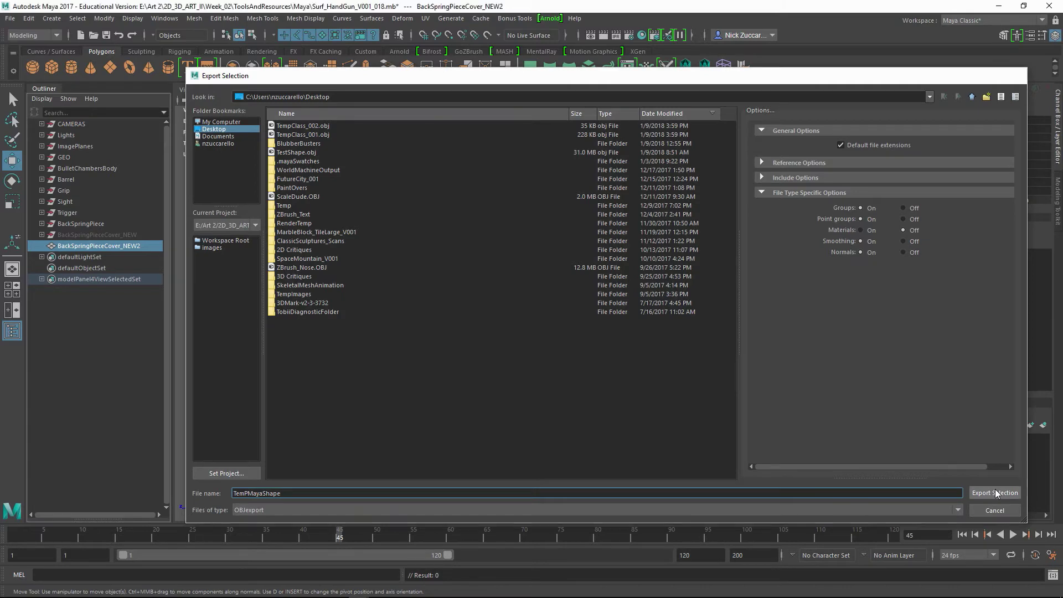
{"action": "left_click", "coordinate": [995, 493]}
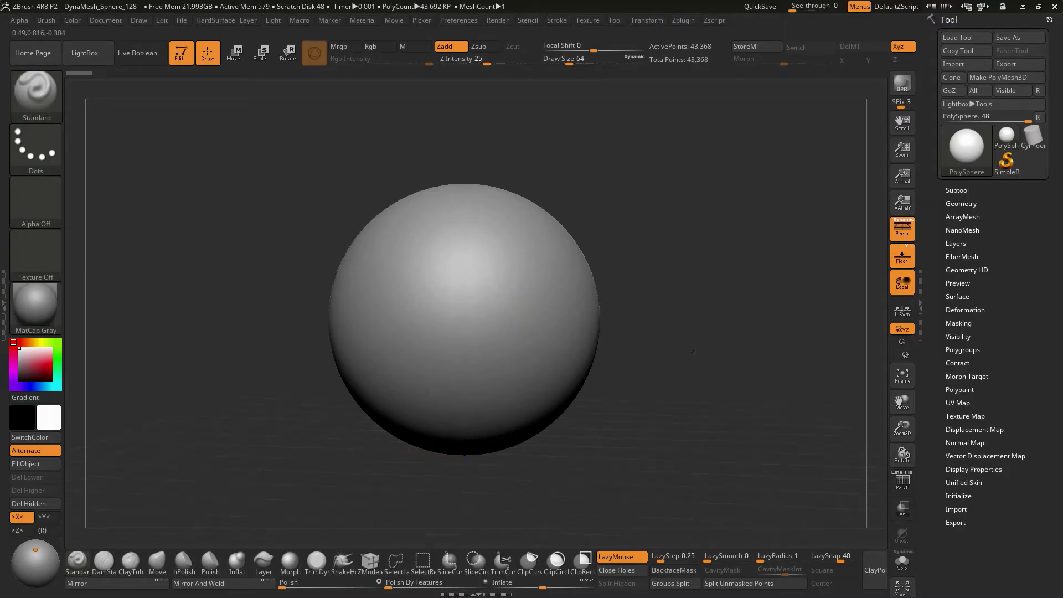
Step: Reload DynaMesh_Sphere_128.ZPR from LightBox without saving current changes
{"action": "left_click", "coordinate": [87, 53]}
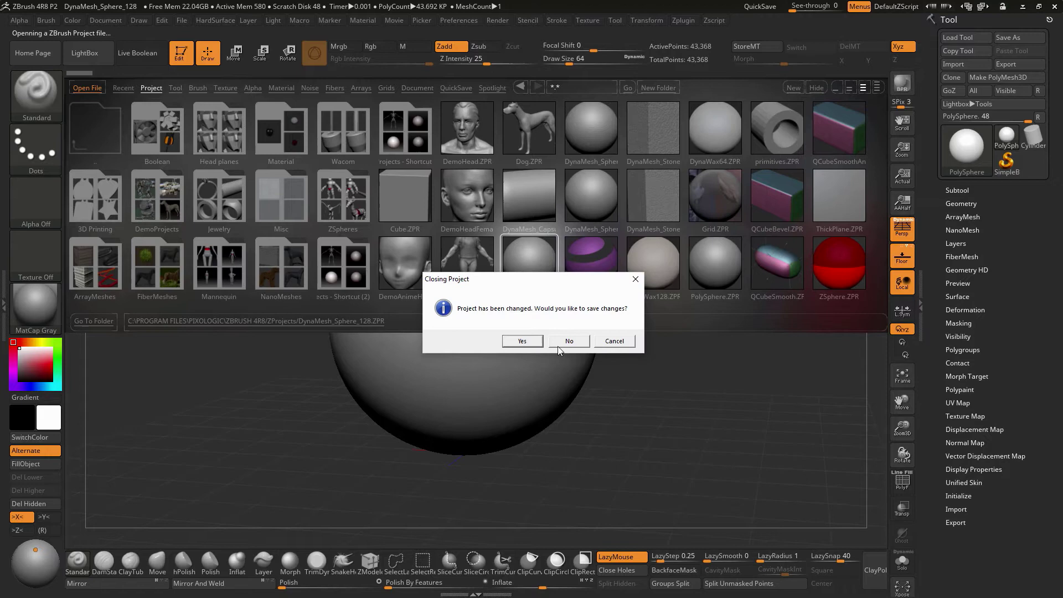
{"action": "left_click", "coordinate": [569, 340]}
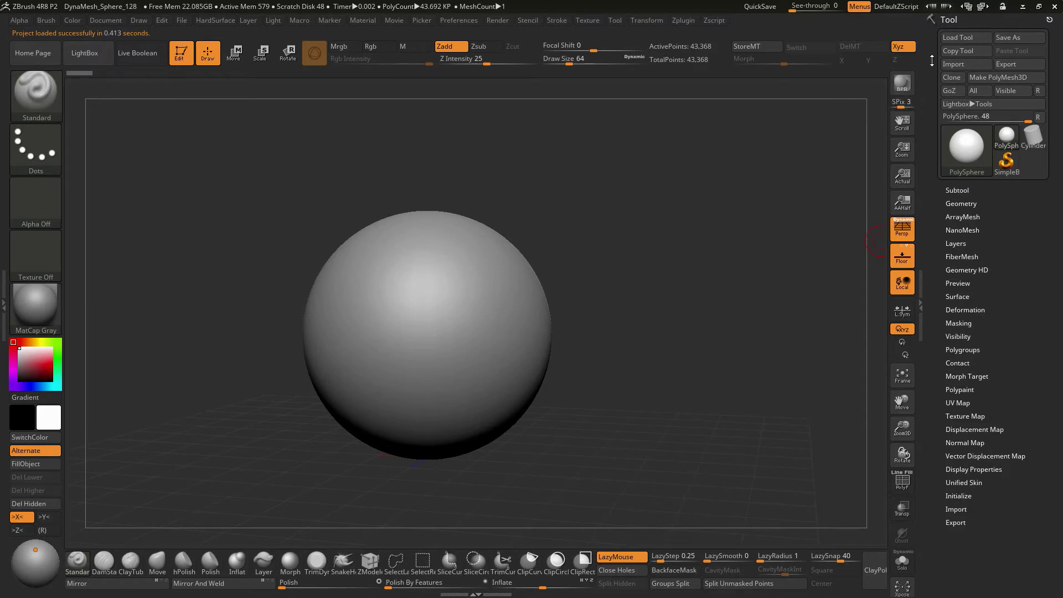
Step: Import TempPMayaShape.obj from the Desktop via Tool > Import
{"action": "left_click", "coordinate": [957, 64]}
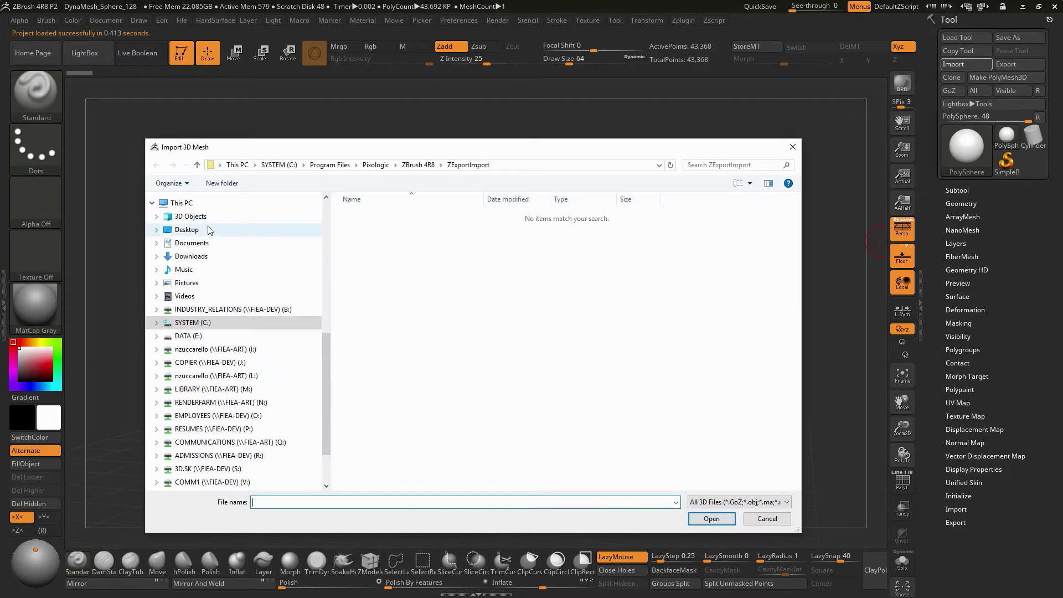
{"action": "left_click", "coordinate": [186, 229]}
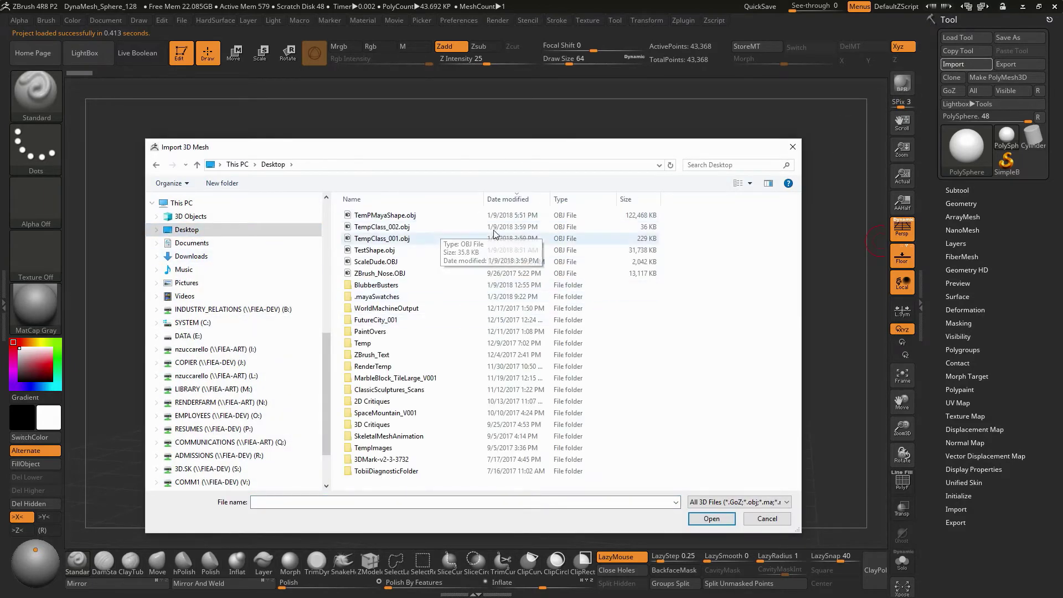
{"action": "left_click", "coordinate": [765, 518]}
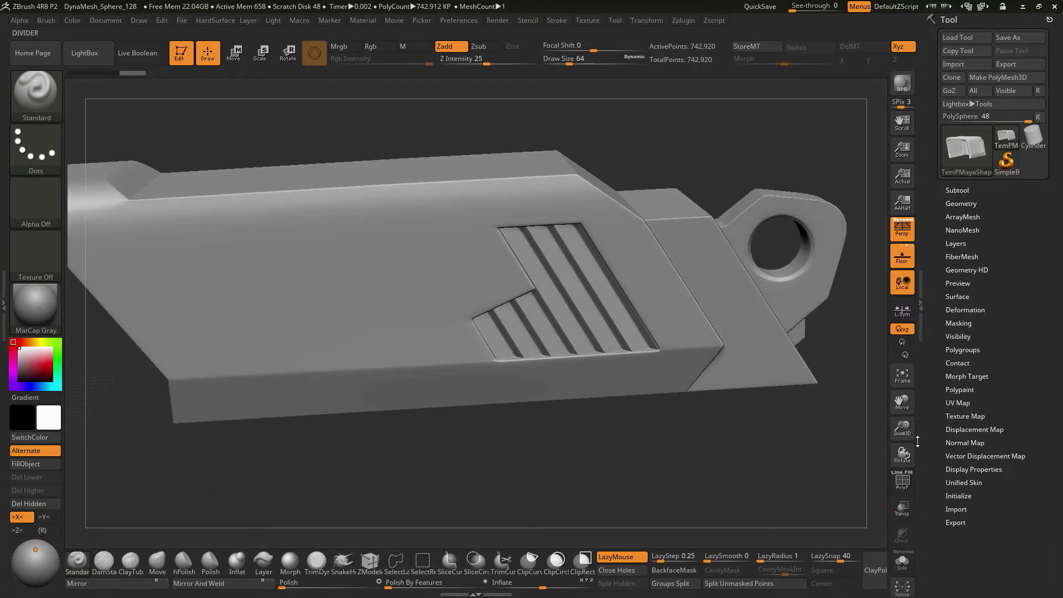
Step: Show the cover's polygroups with PolyF and expand Geometry > Modify Topology
{"action": "left_click", "coordinate": [963, 348]}
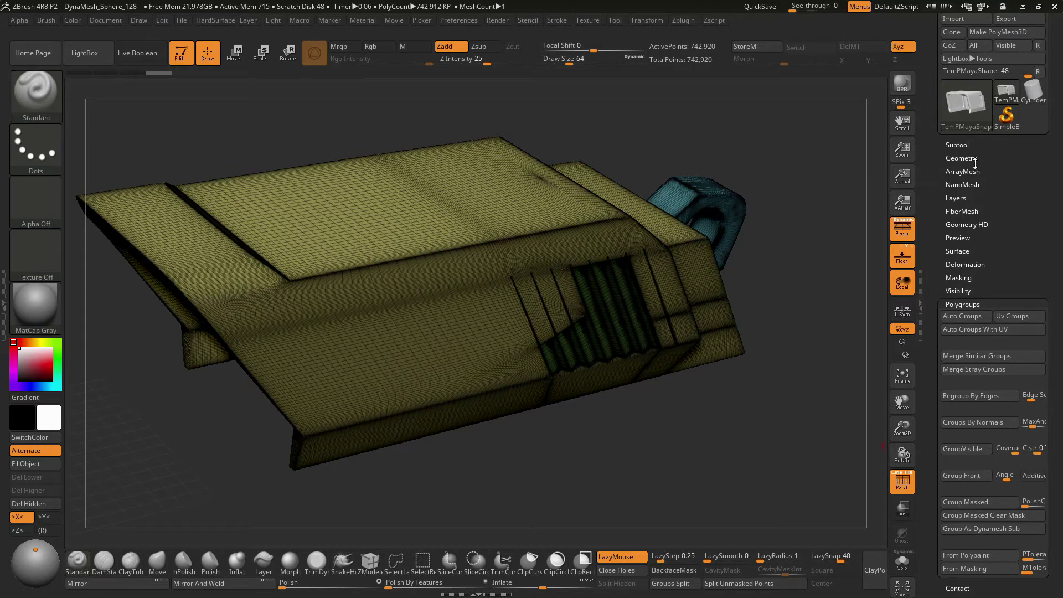
{"action": "left_click", "coordinate": [961, 158]}
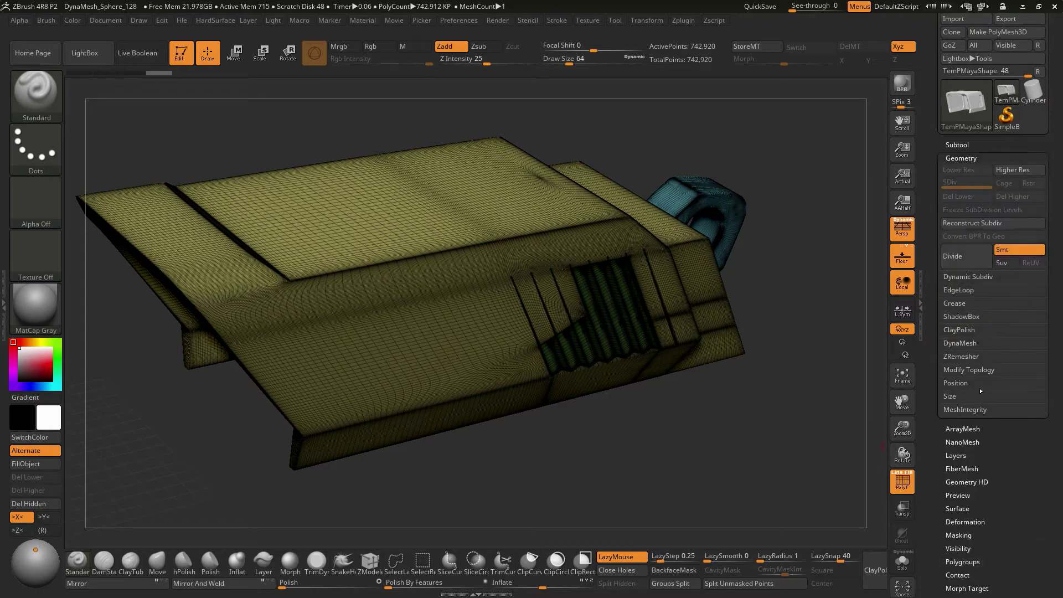
{"action": "left_click", "coordinate": [969, 370]}
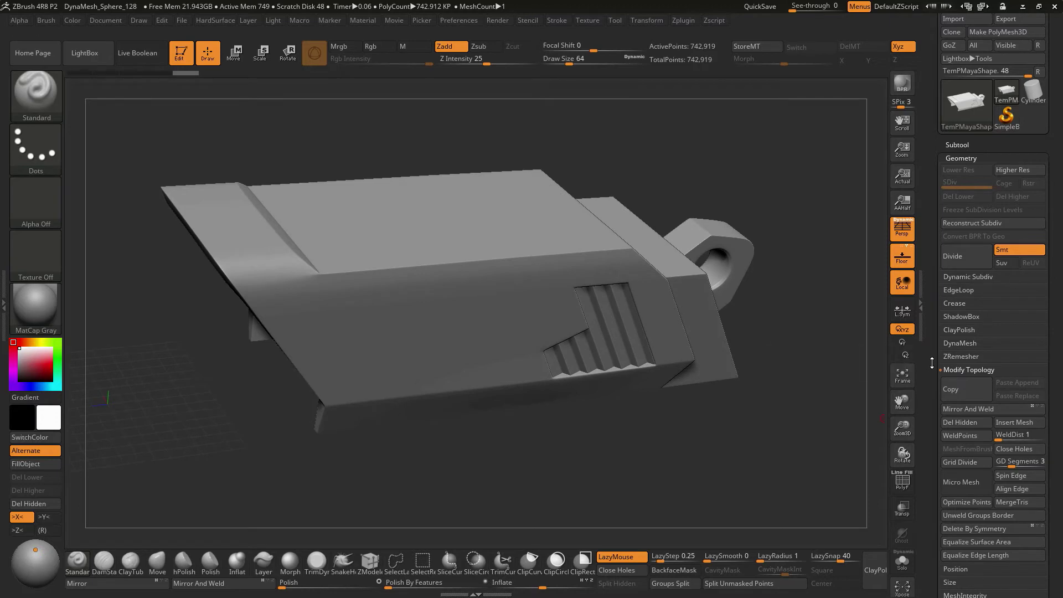
{"action": "scroll", "scroll_direction": "down", "scroll_amount": 3}
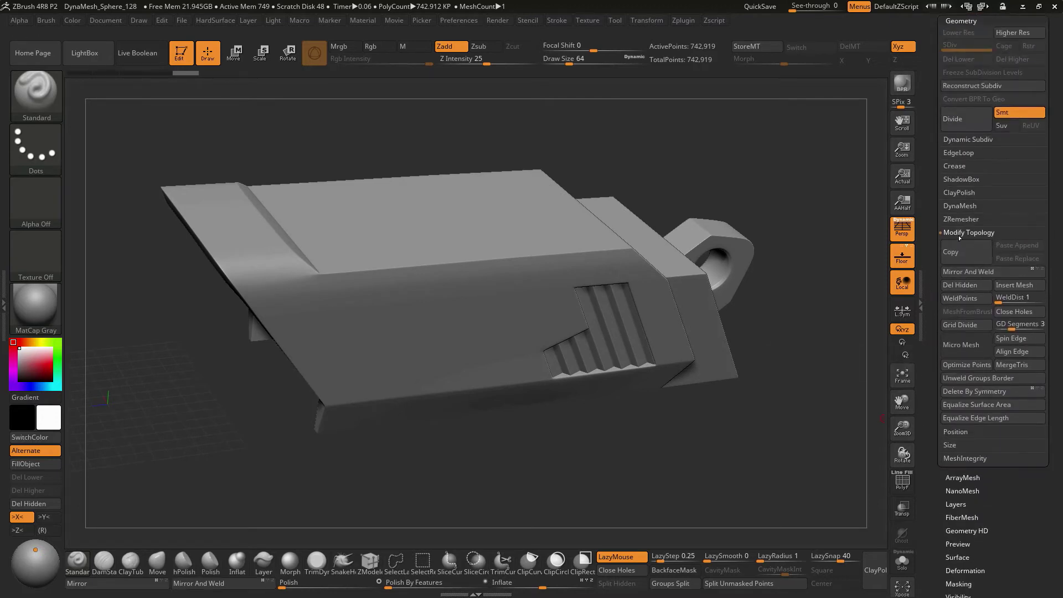
Step: Run DynaMesh on the cover at Resolution 248
{"action": "left_click", "coordinate": [959, 206]}
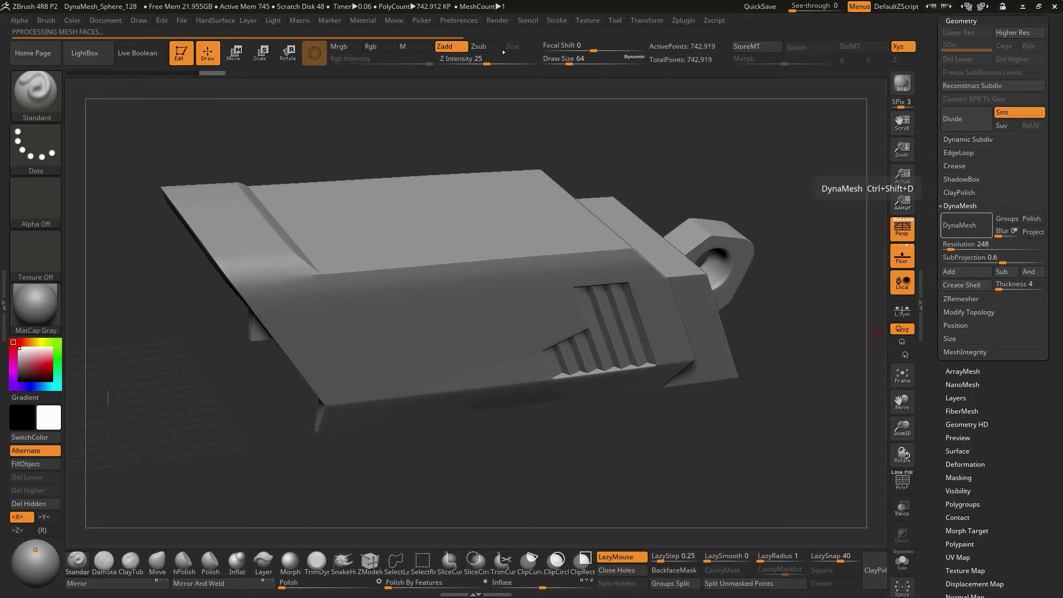
{"action": "mouse_move", "coordinate": [584, 90]}
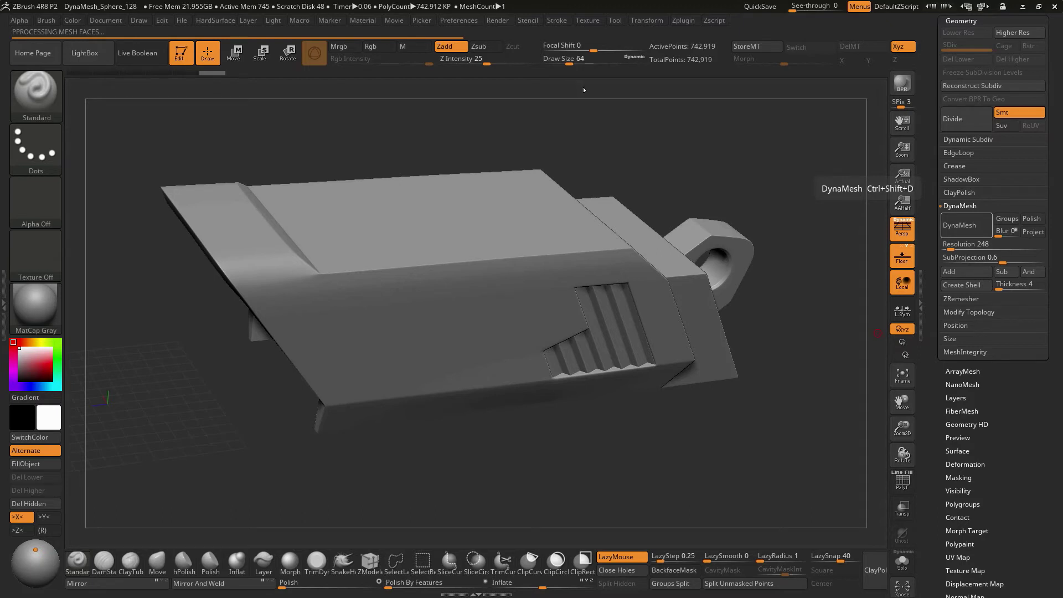
{"action": "mouse_move", "coordinate": [583, 90]}
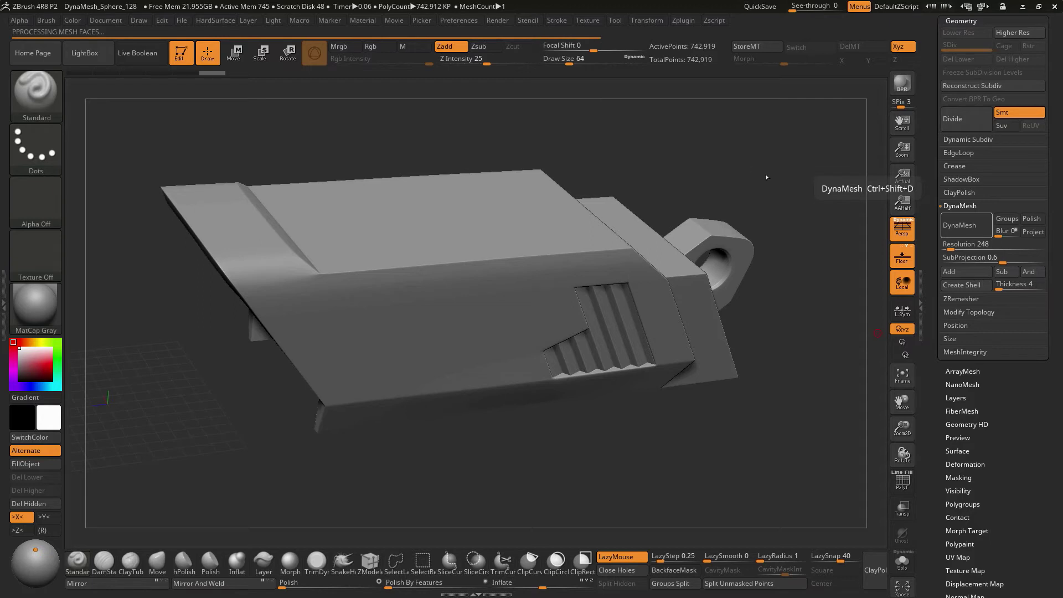
{"action": "mouse_move", "coordinate": [754, 197]}
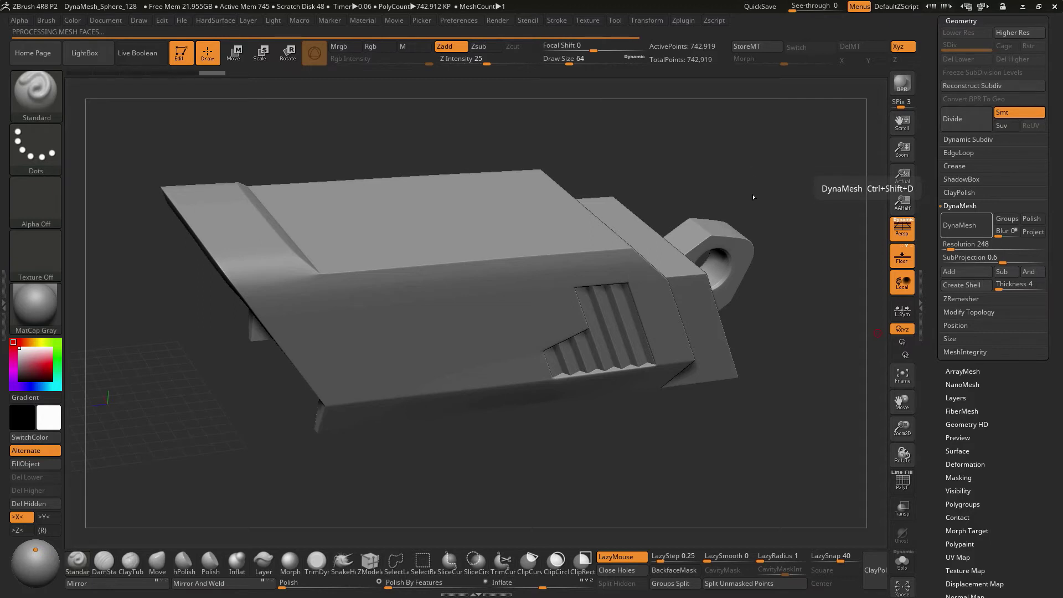
{"action": "mouse_move", "coordinate": [670, 359]}
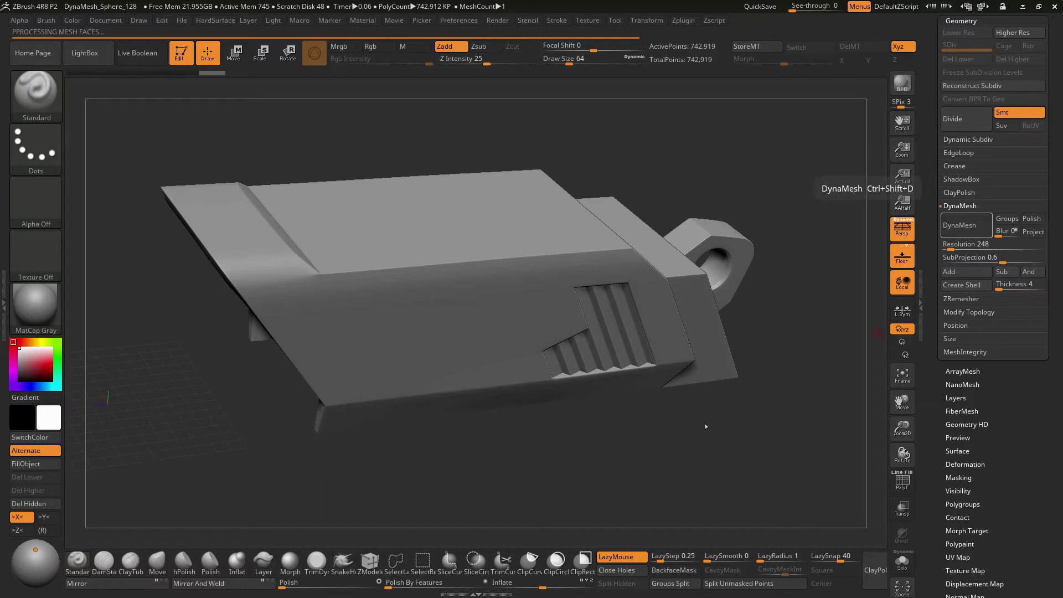
{"action": "mouse_move", "coordinate": [643, 414]}
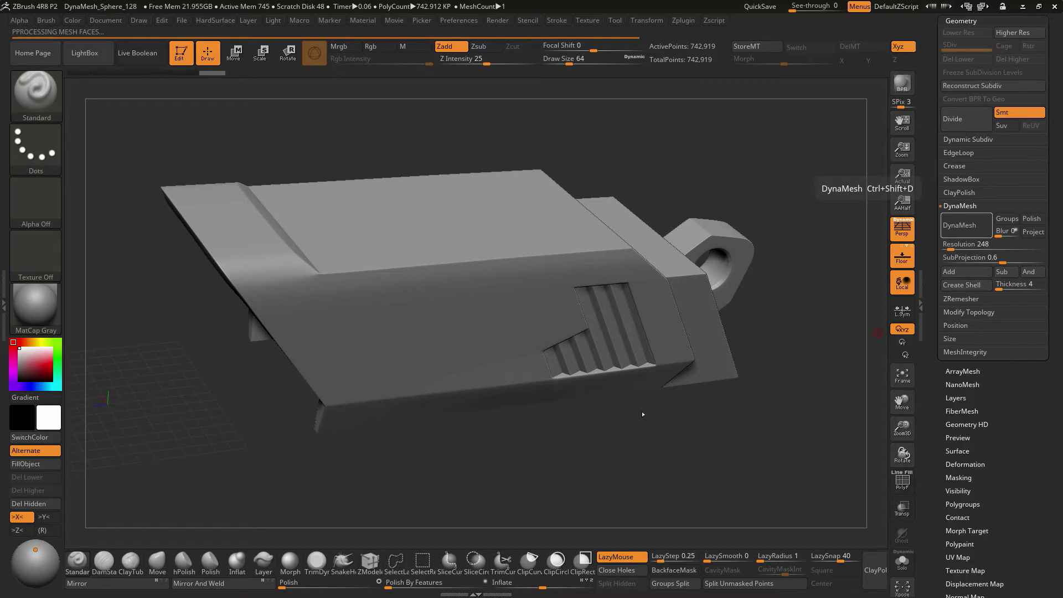
{"action": "left_click", "coordinate": [957, 225]}
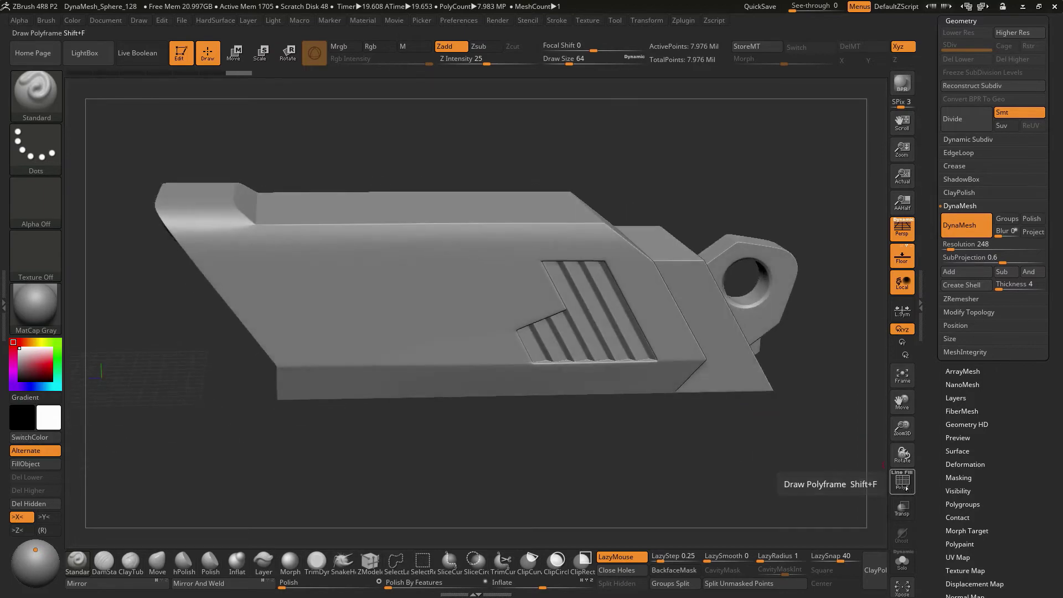
{"action": "left_click", "coordinate": [901, 481]}
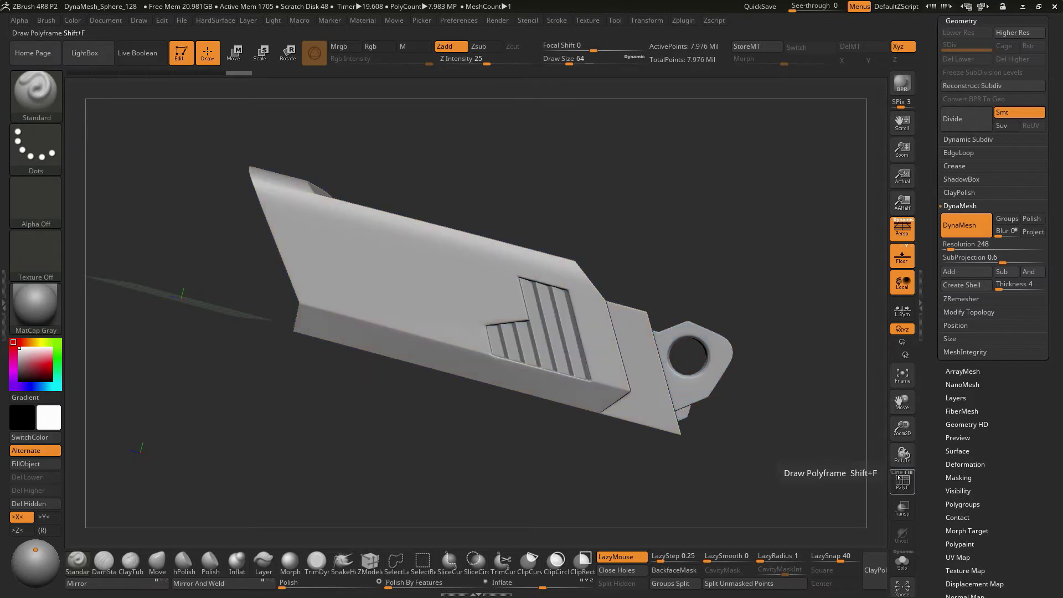
{"action": "left_click", "coordinate": [902, 482]}
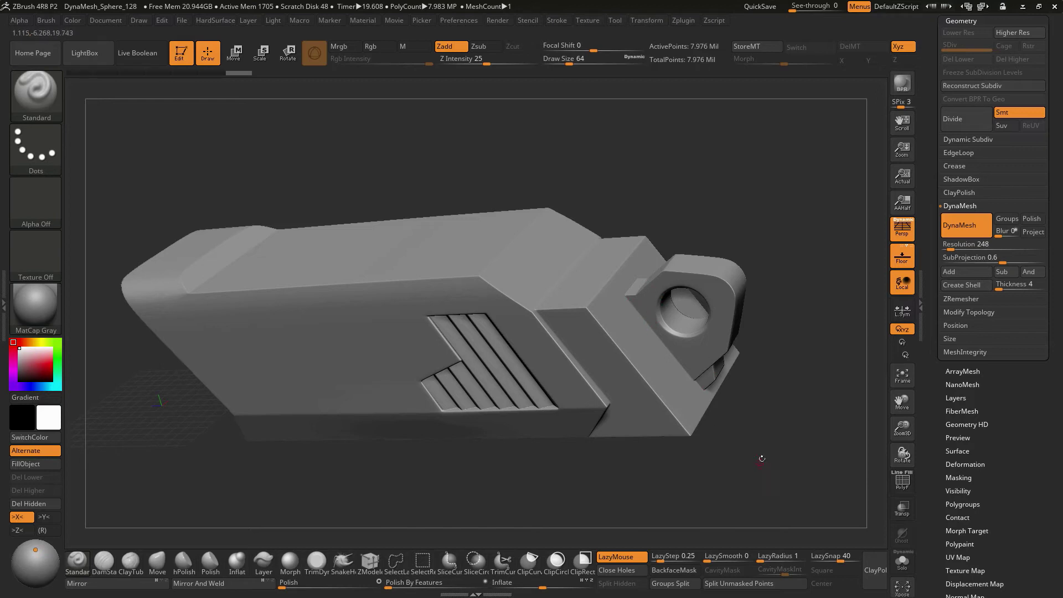
{"action": "mouse_move", "coordinate": [653, 326]}
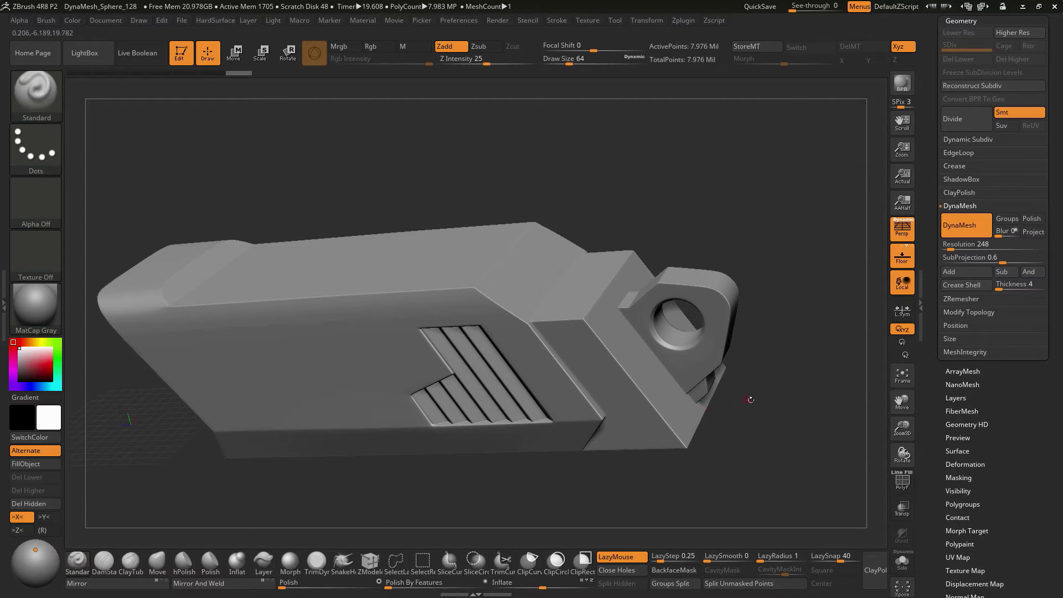
{"action": "mouse_move", "coordinate": [630, 346]}
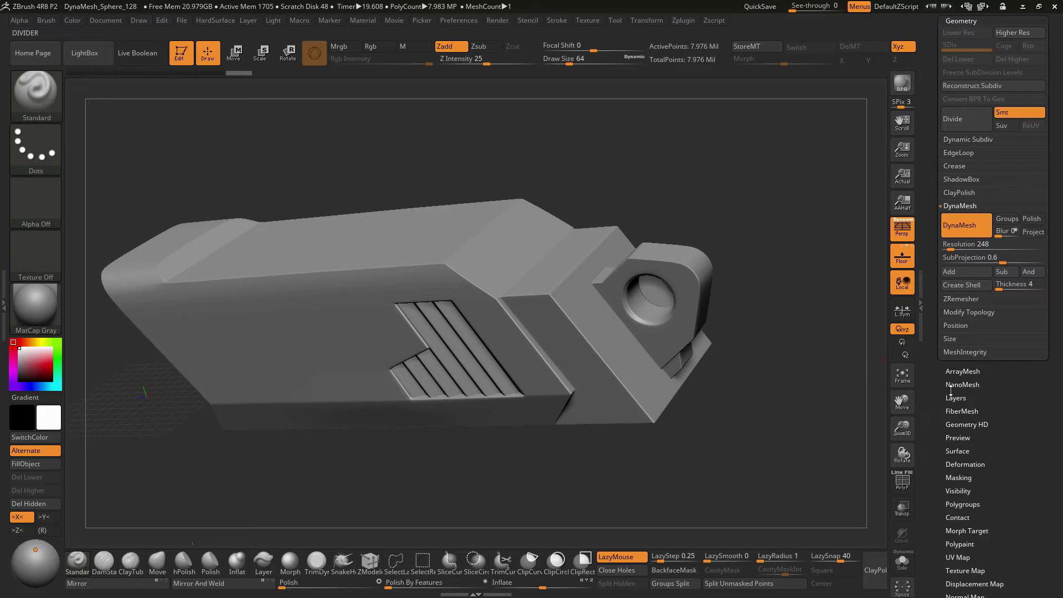
Step: Check polygroups via Polyframe and set Deformation Polish to 30 on the cover
{"action": "scroll", "scroll_direction": "down", "scroll_amount": 3}
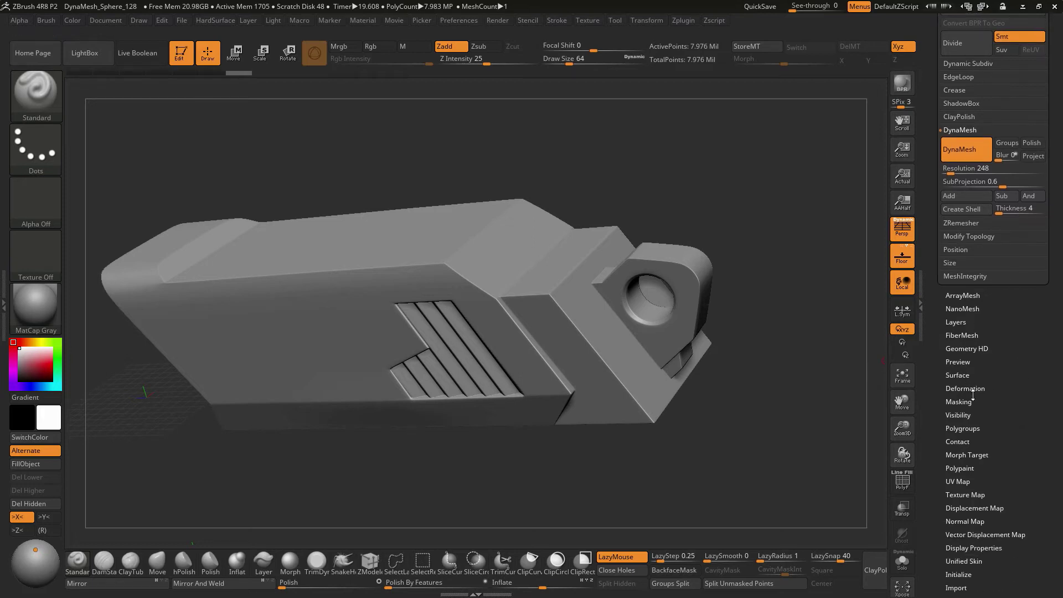
{"action": "left_click", "coordinate": [965, 388]}
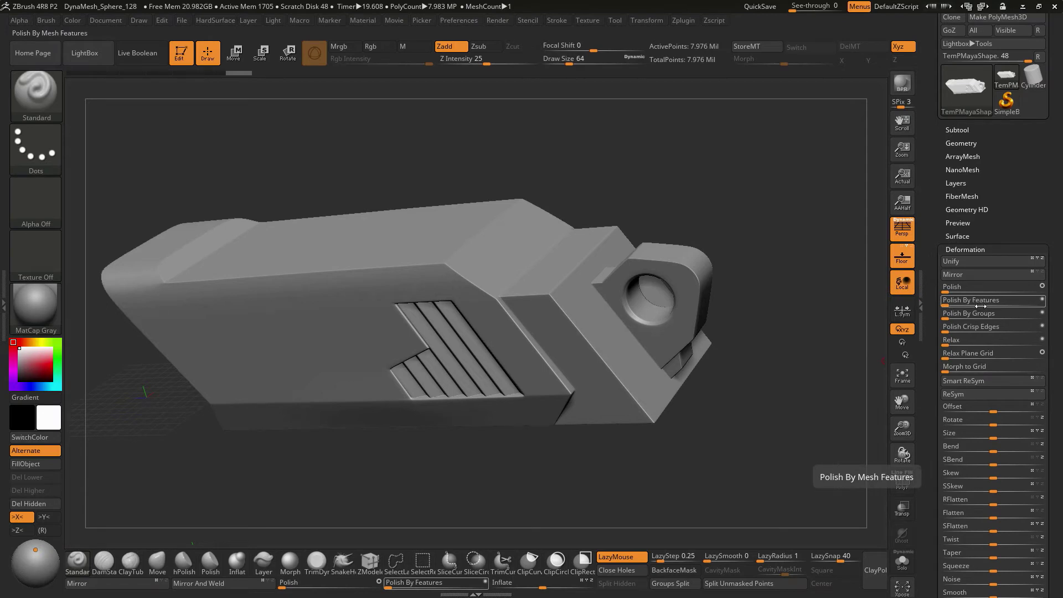
{"action": "mouse_move", "coordinate": [903, 508]}
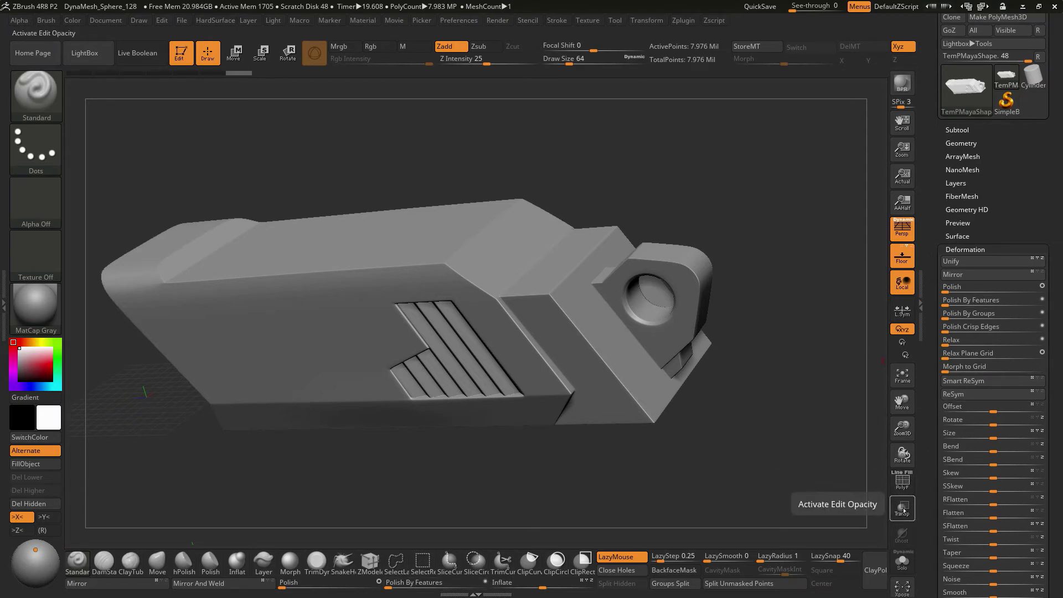
{"action": "left_click", "coordinate": [902, 479]}
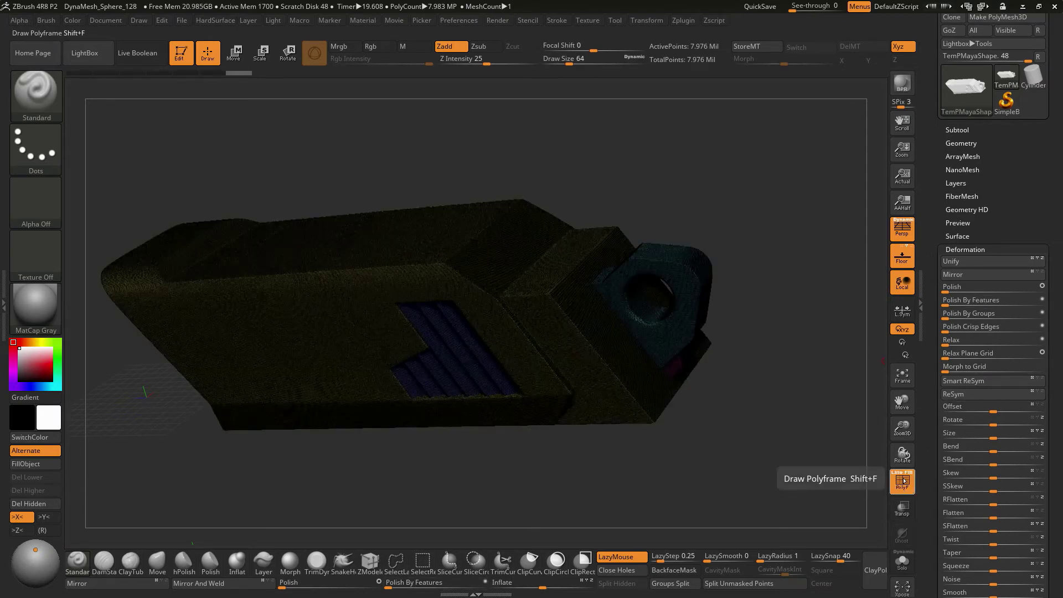
{"action": "left_click", "coordinate": [901, 481]}
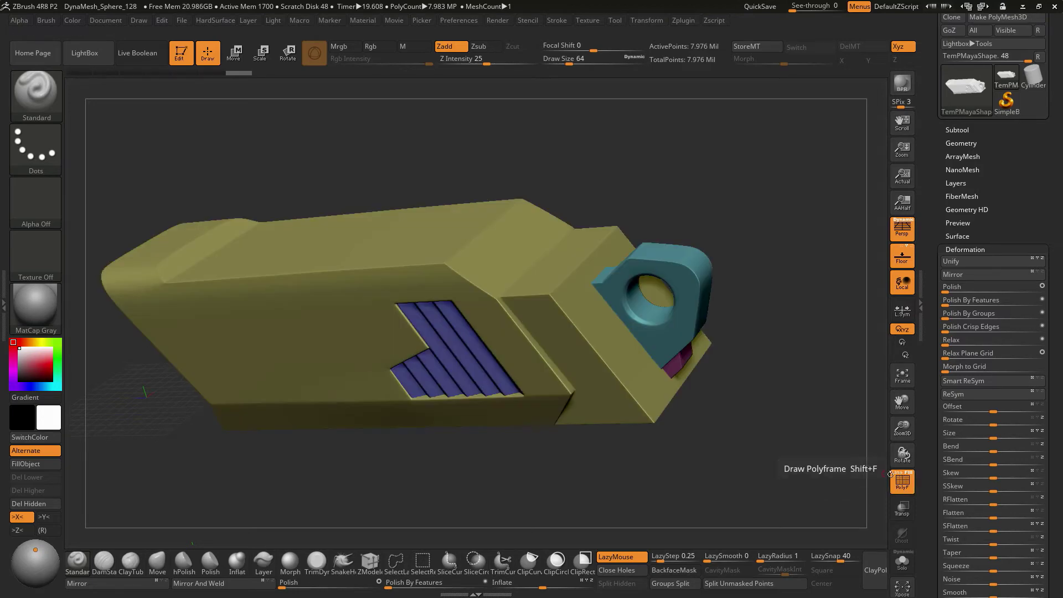
{"action": "left_click", "coordinate": [972, 300]}
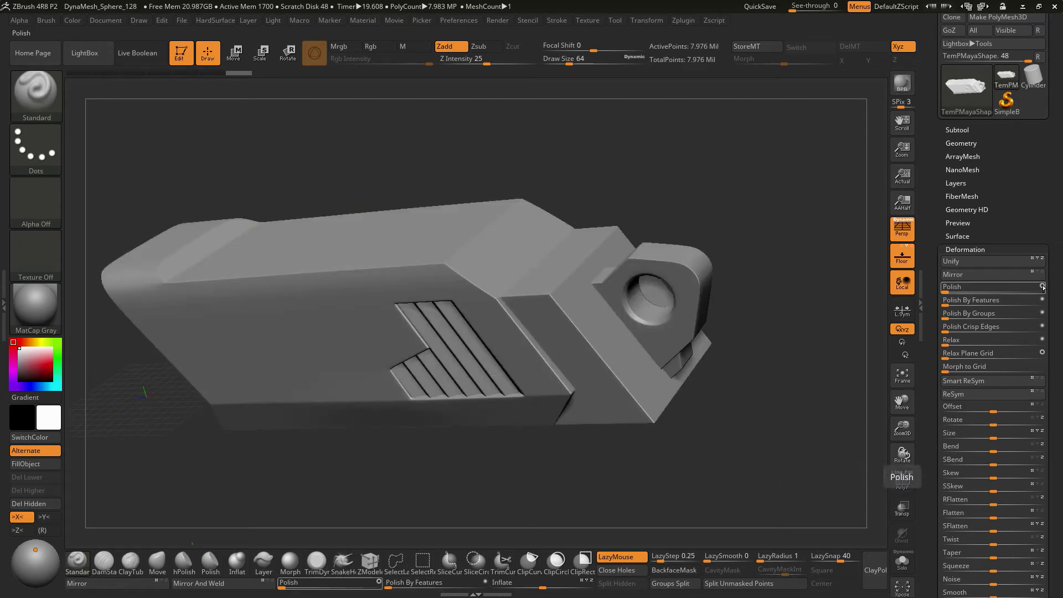
{"action": "left_click", "coordinate": [970, 286]}
{"action": "type", "text": "30"}
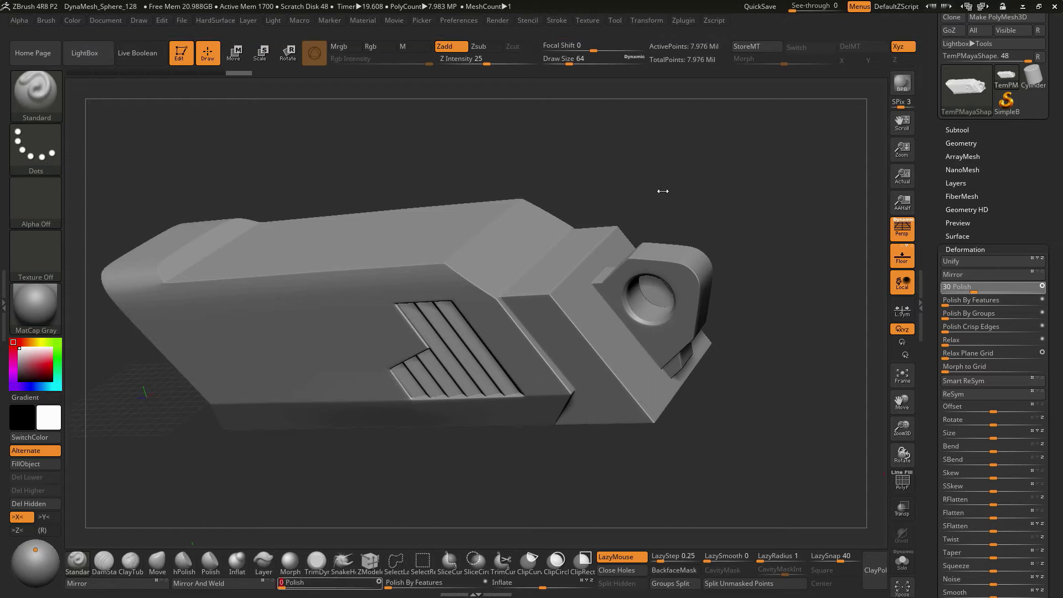
{"action": "left_click", "coordinate": [974, 285]}
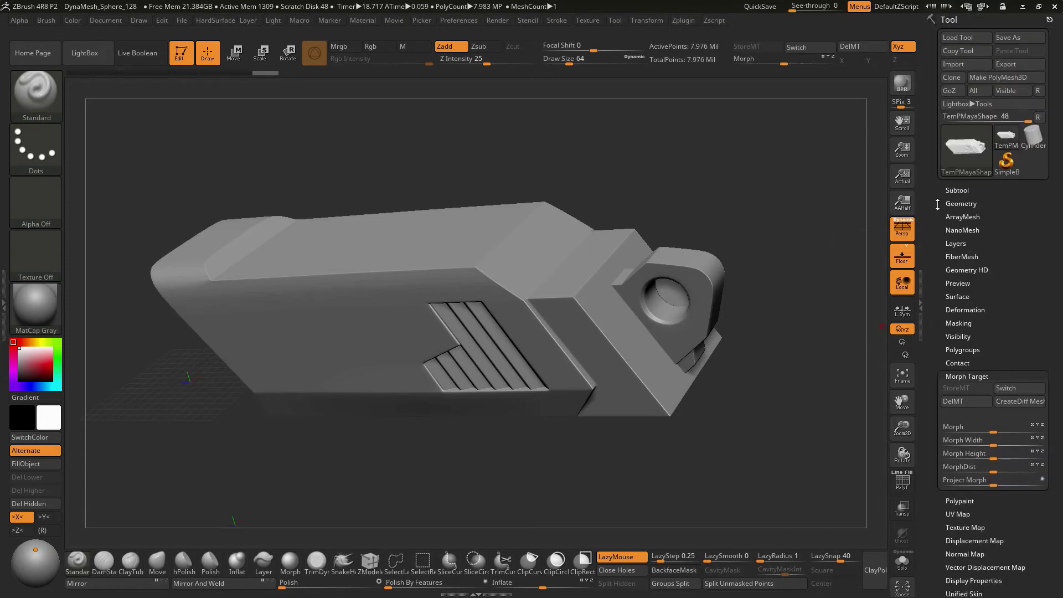
Step: Expand Tool > Geometry and scroll to the deformation area for the polished cover
{"action": "left_click", "coordinate": [961, 204]}
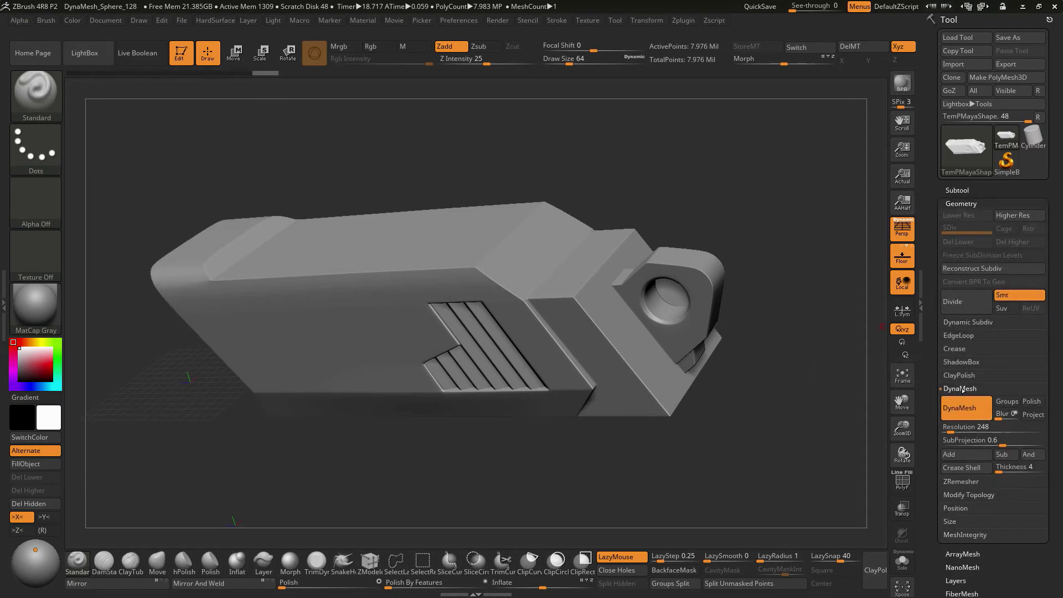
{"action": "scroll", "scroll_direction": "down", "scroll_amount": 3}
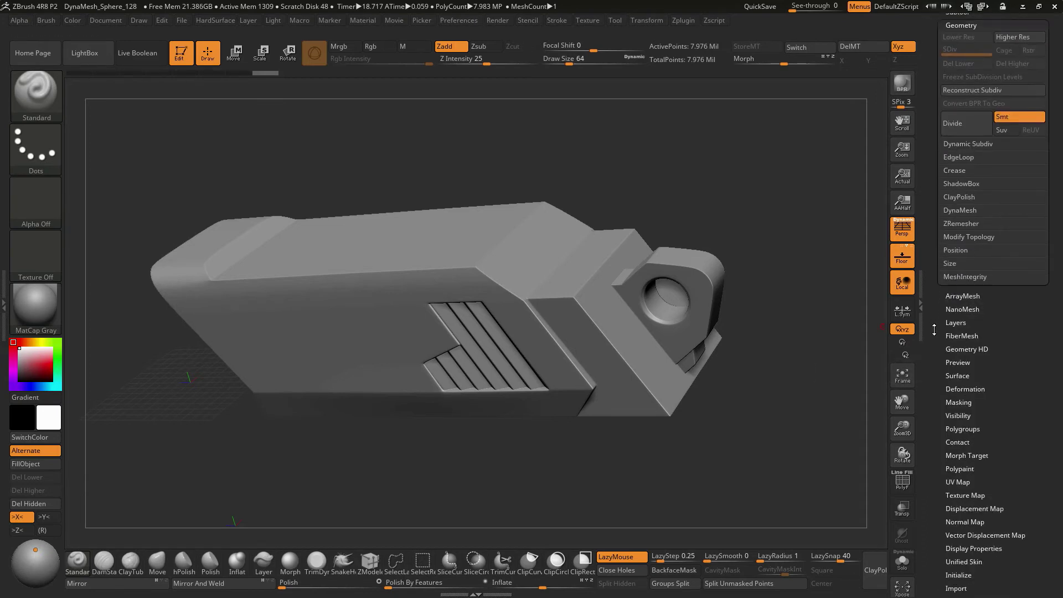
{"action": "left_click", "coordinate": [966, 388]}
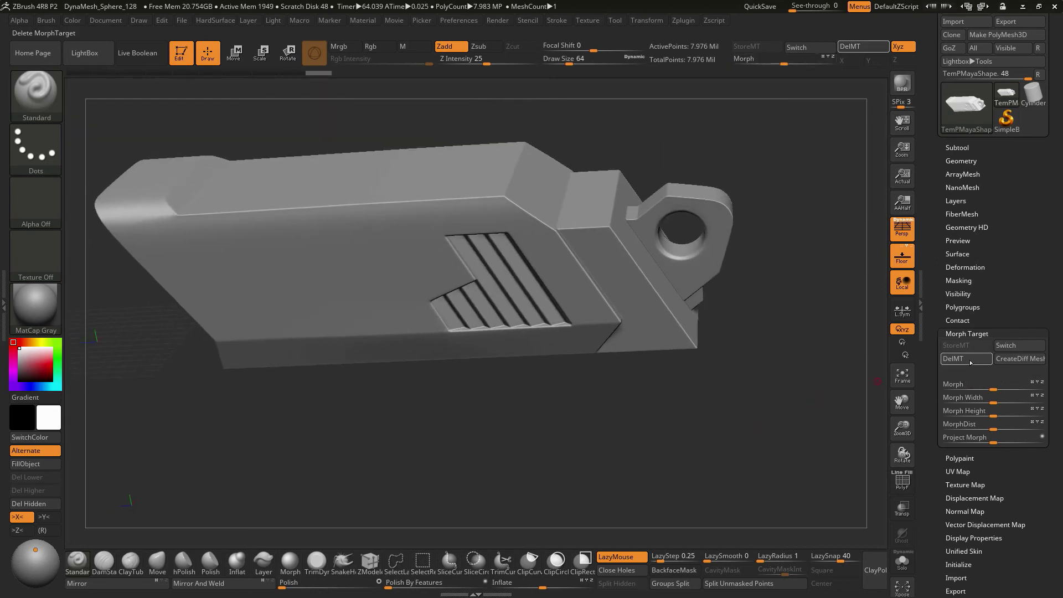
Step: Delete the stored morph target, then load the NickZ circle-indent brush from the LightBox Tech brushes folder
{"action": "left_click", "coordinate": [953, 359]}
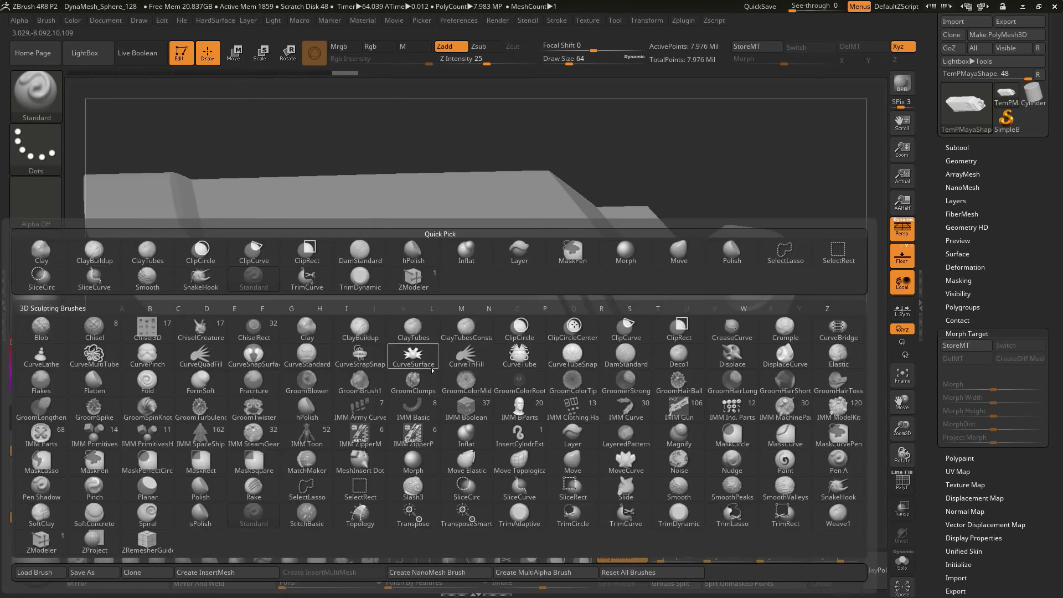
{"action": "left_click", "coordinate": [41, 326]}
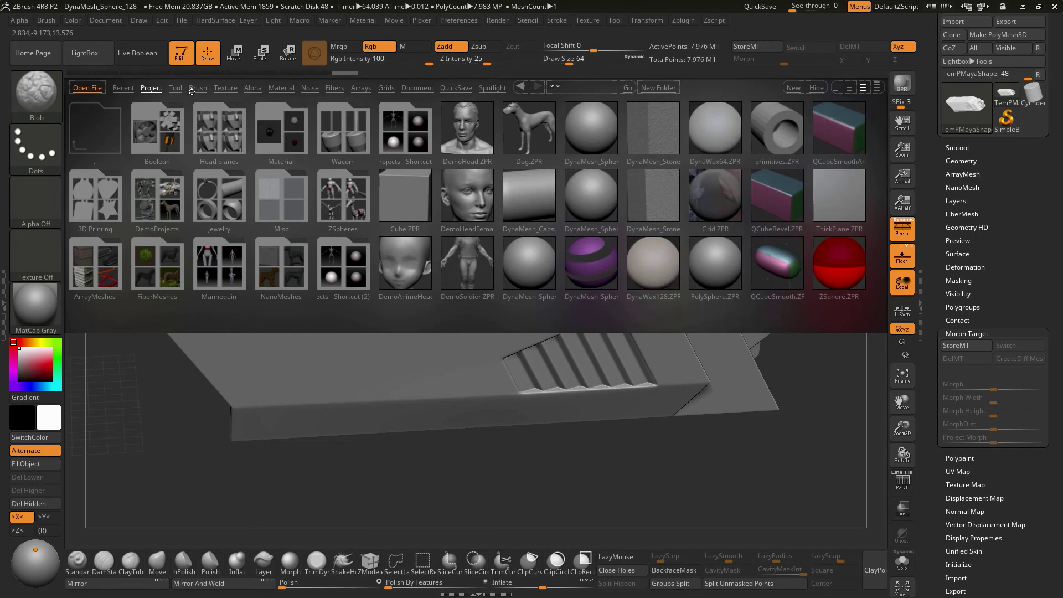
{"action": "left_click", "coordinate": [197, 88]}
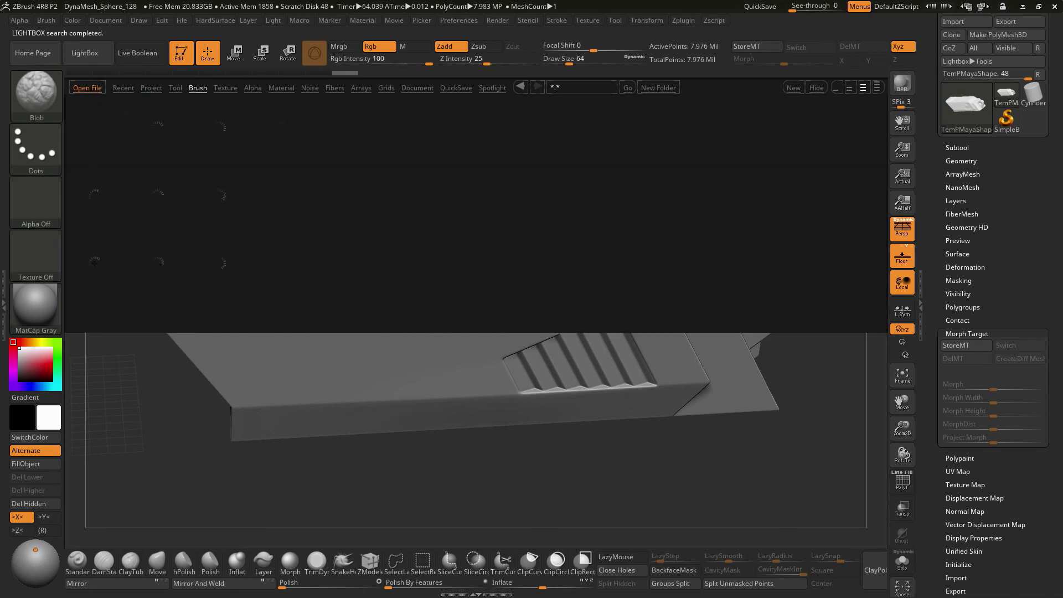
{"action": "left_click", "coordinate": [197, 87]}
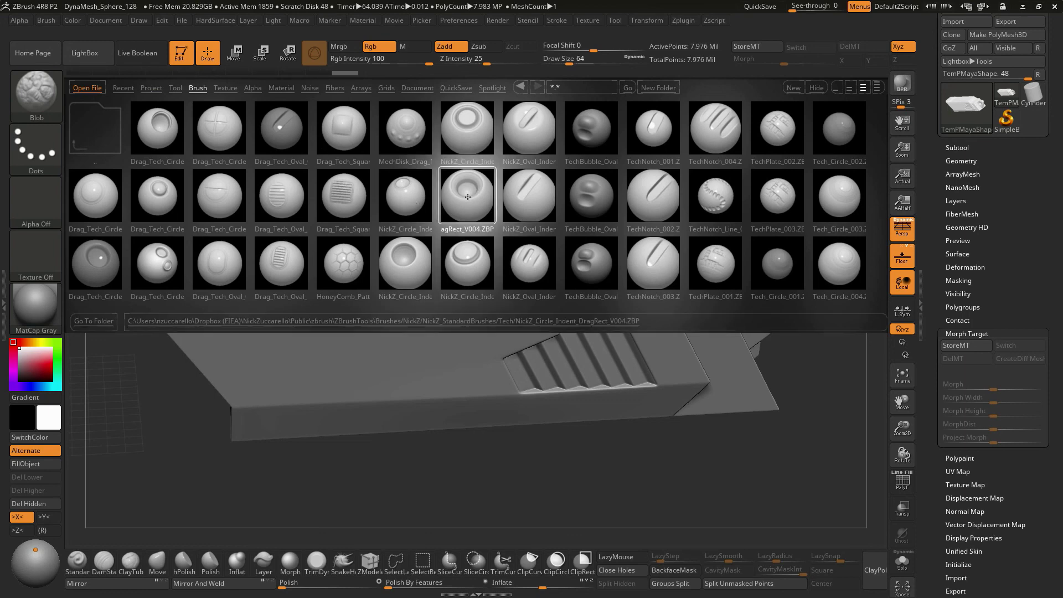
{"action": "left_click", "coordinate": [467, 198]}
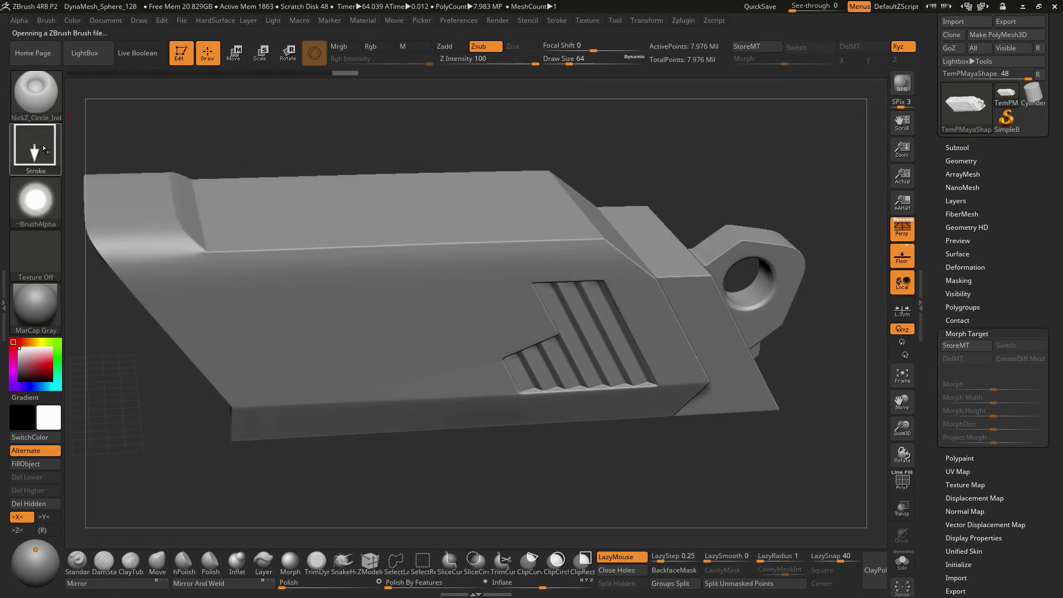